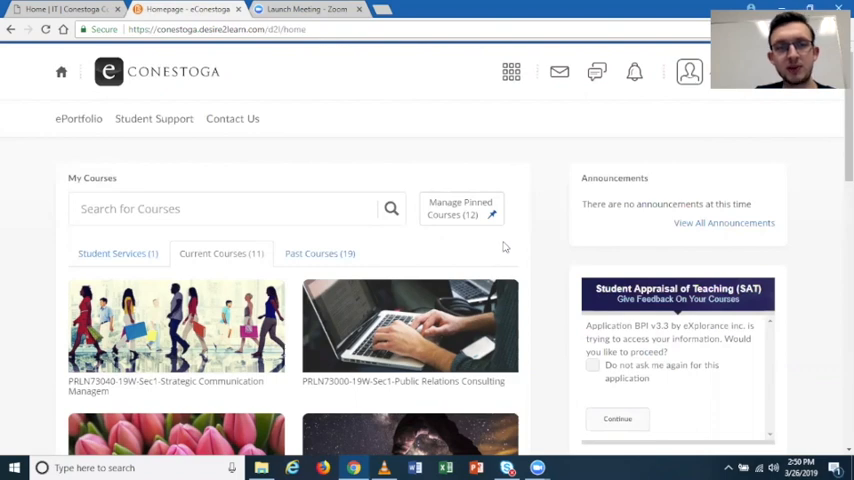
{"action": "mouse_move", "coordinate": [342, 130]}
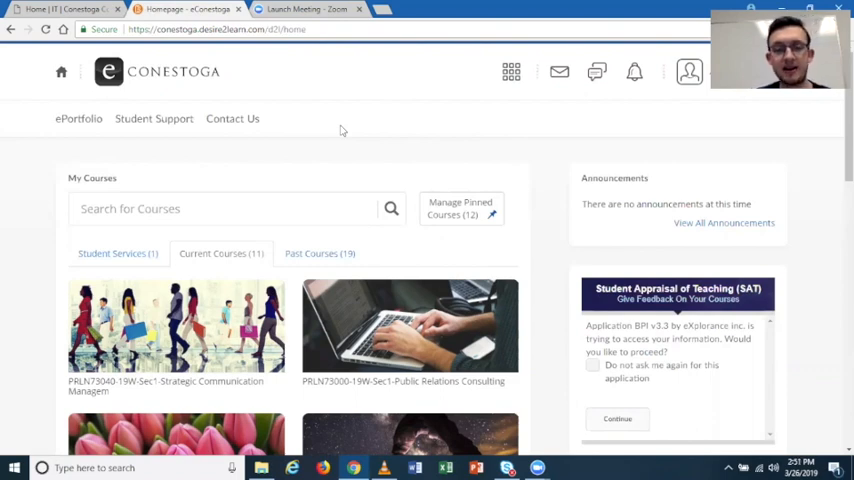
{"action": "mouse_move", "coordinate": [392, 160]}
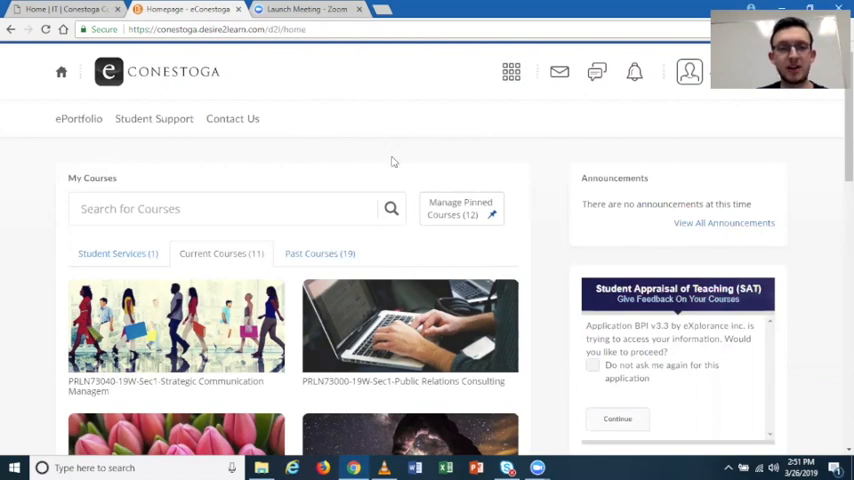
{"action": "mouse_move", "coordinate": [500, 180]}
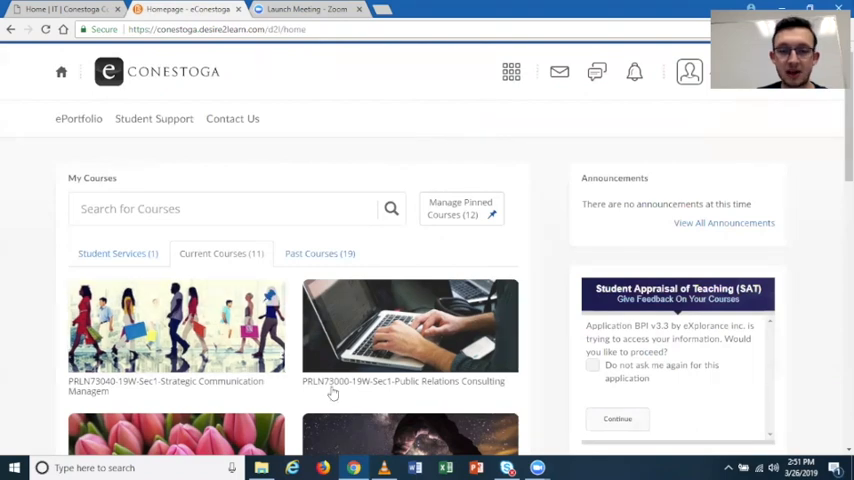
{"action": "mouse_move", "coordinate": [204, 168]}
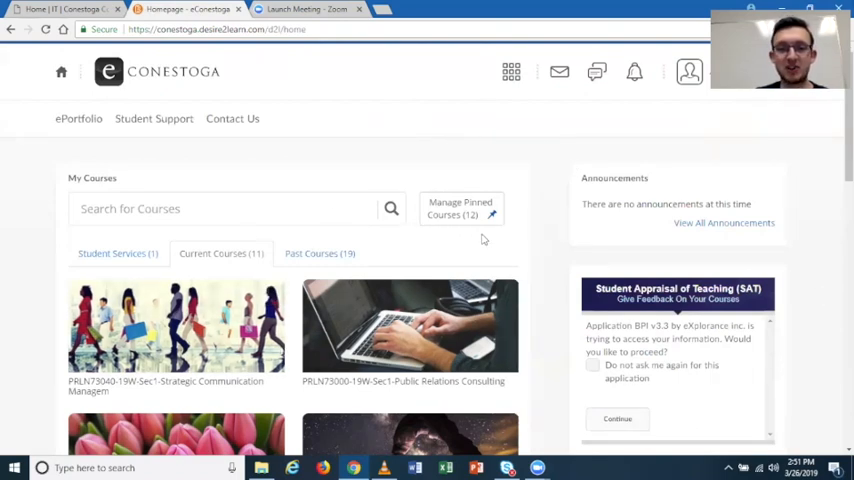
{"action": "mouse_move", "coordinate": [504, 182]}
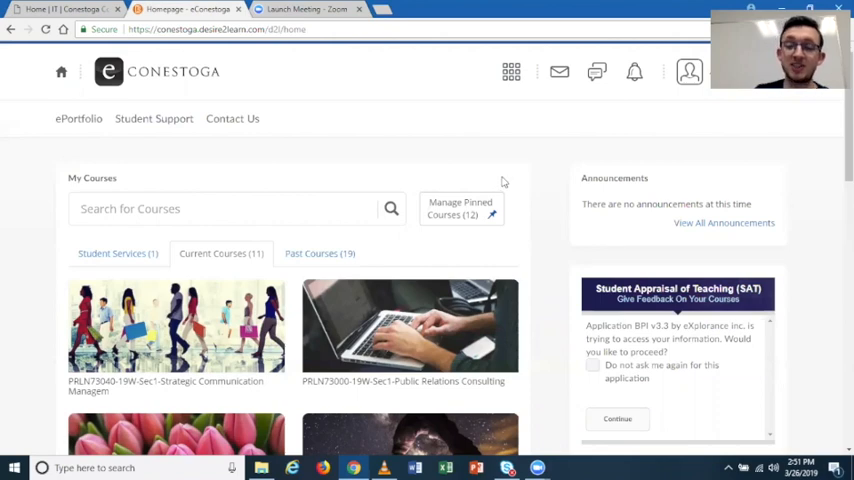
{"action": "mouse_move", "coordinate": [490, 180]}
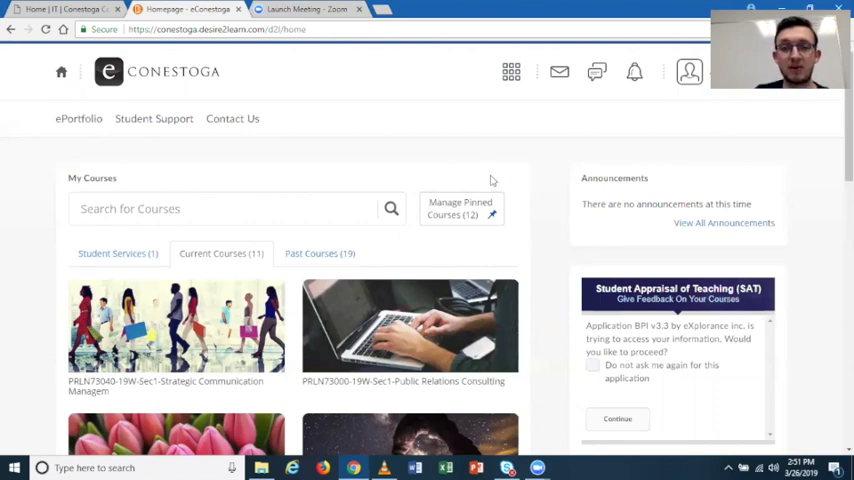
{"action": "mouse_move", "coordinate": [520, 224]}
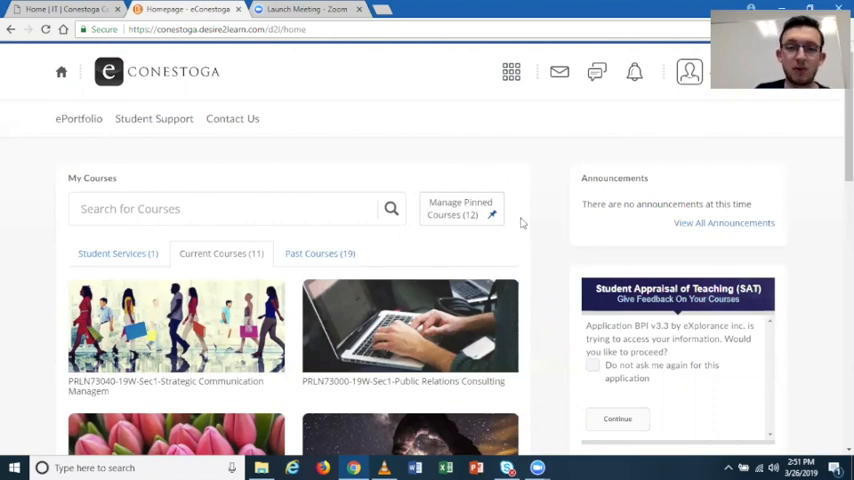
{"action": "mouse_move", "coordinate": [492, 232]}
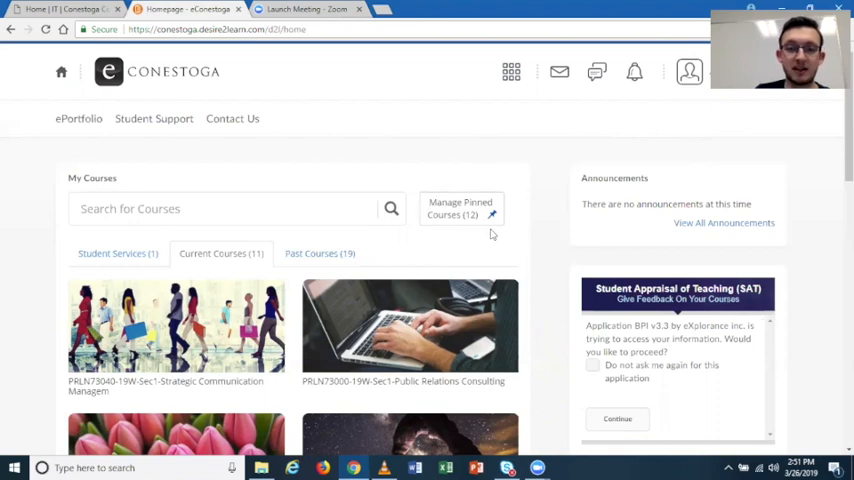
{"action": "mouse_move", "coordinate": [528, 222]}
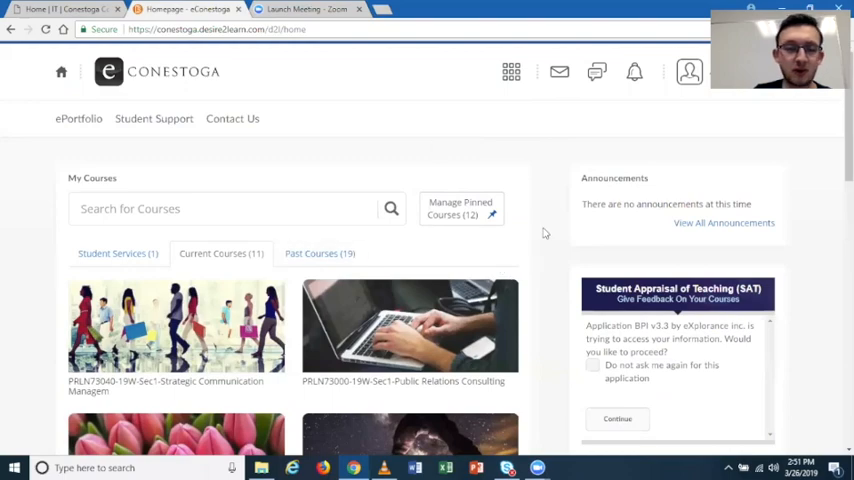
Step: Show the bell's update alerts: assignment due date, grade update and new content
{"action": "scroll", "scroll_direction": "down", "scroll_amount": 3}
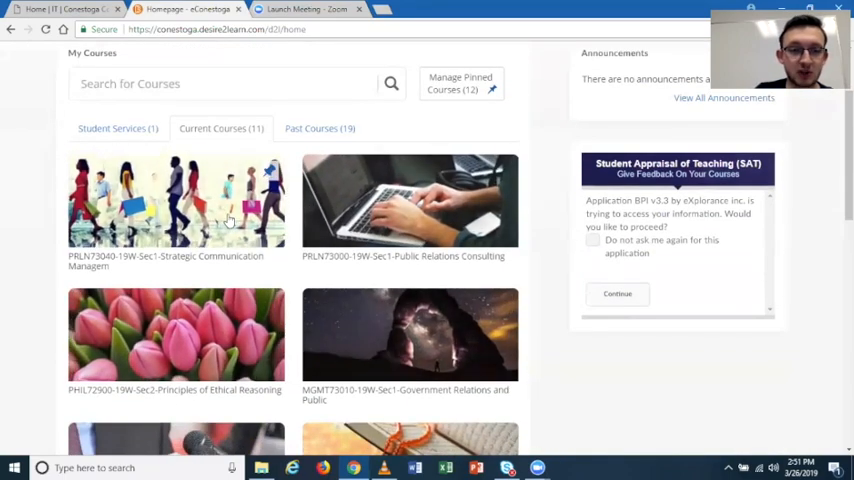
{"action": "scroll", "scroll_direction": "down", "scroll_amount": 3}
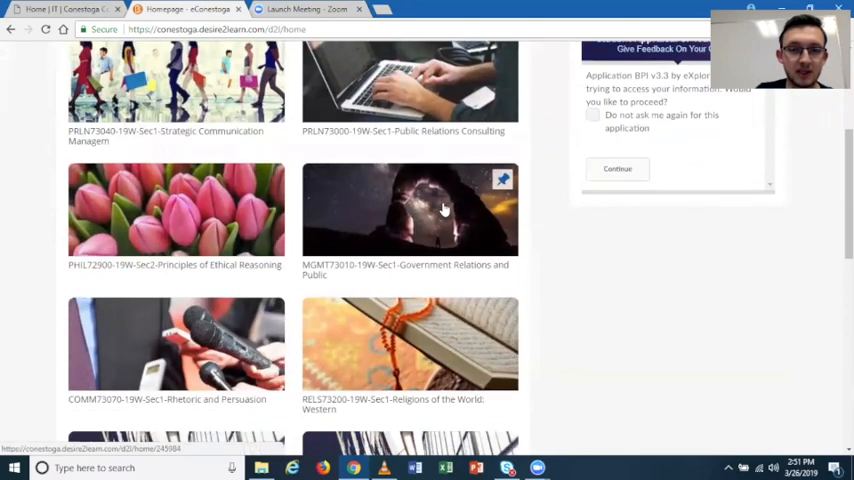
{"action": "scroll", "scroll_direction": "up", "scroll_amount": 3}
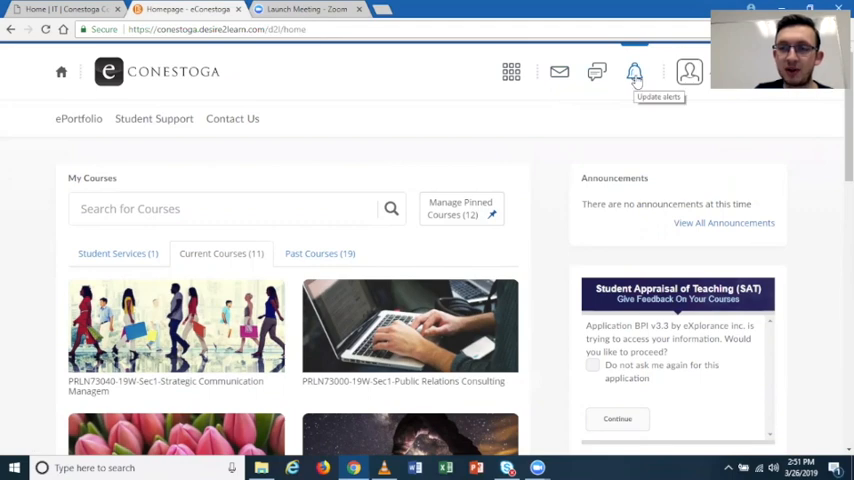
{"action": "left_click", "coordinate": [636, 72]}
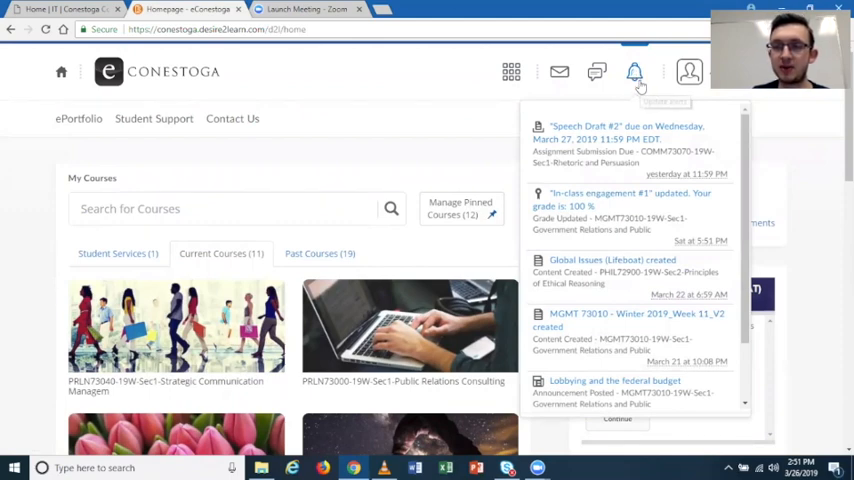
{"action": "mouse_move", "coordinate": [624, 132]}
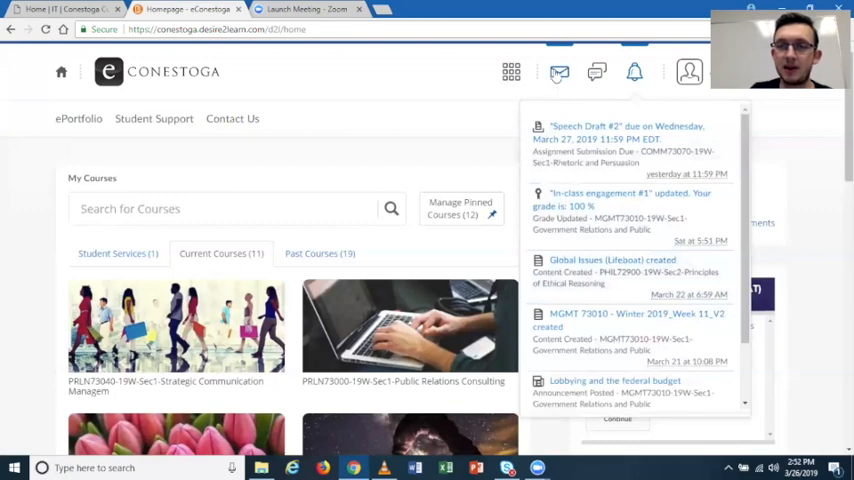
{"action": "mouse_move", "coordinate": [560, 72]}
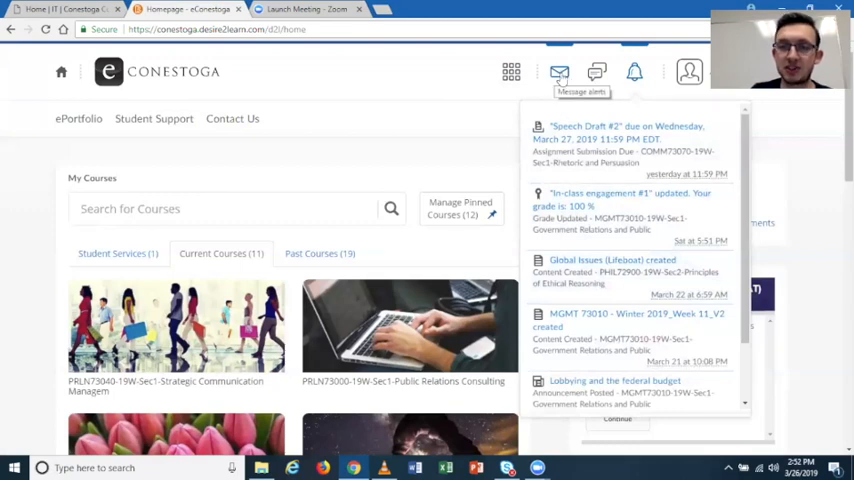
Step: Show the envelope's message alerts listing submission receipts and instructor emails
{"action": "left_click", "coordinate": [560, 72]}
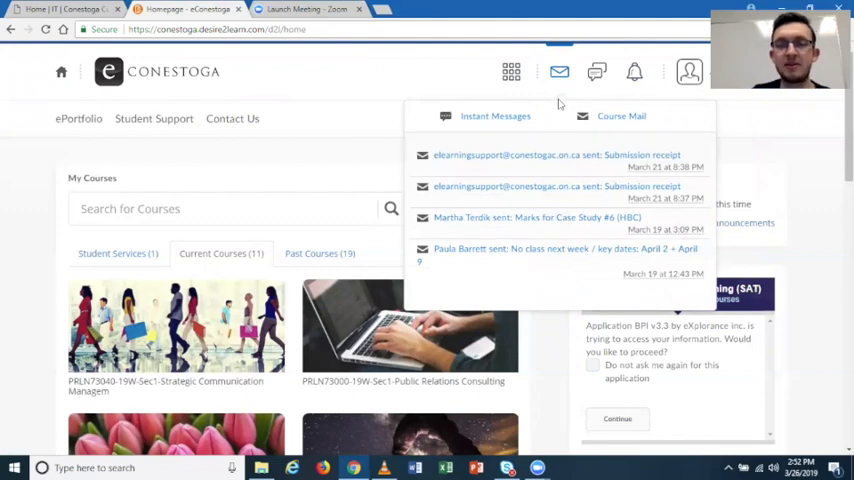
{"action": "mouse_move", "coordinate": [584, 168]}
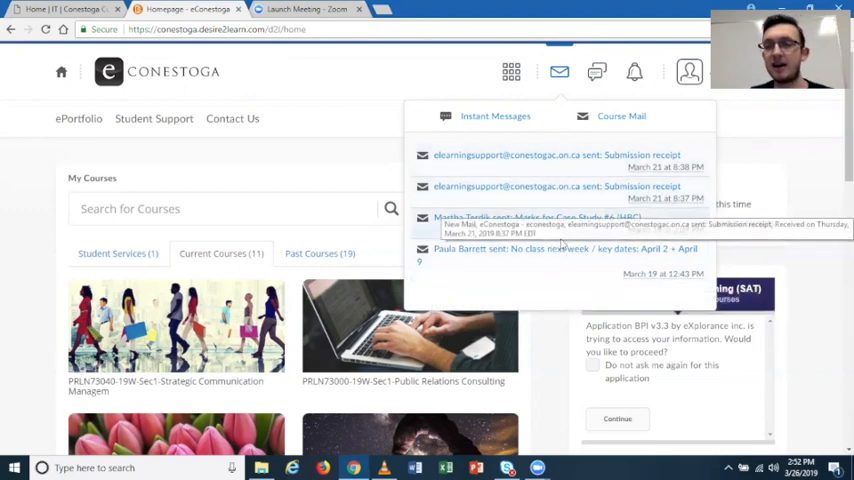
{"action": "mouse_move", "coordinate": [564, 250]}
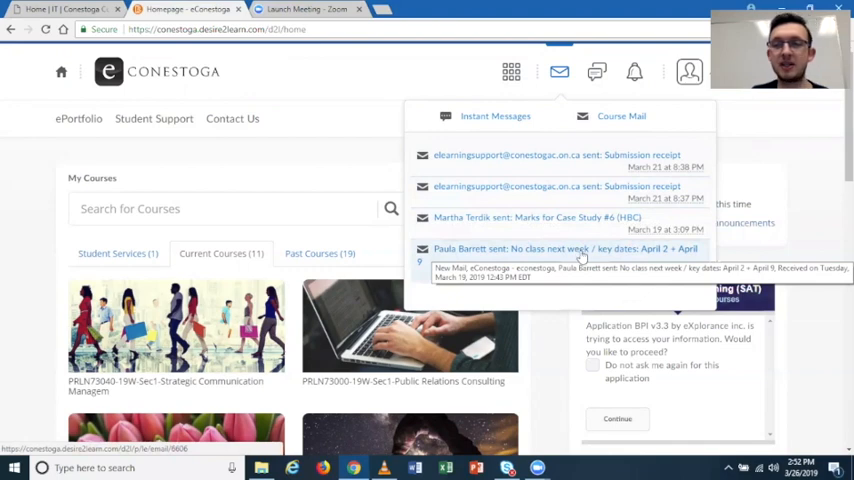
{"action": "mouse_move", "coordinate": [498, 196]}
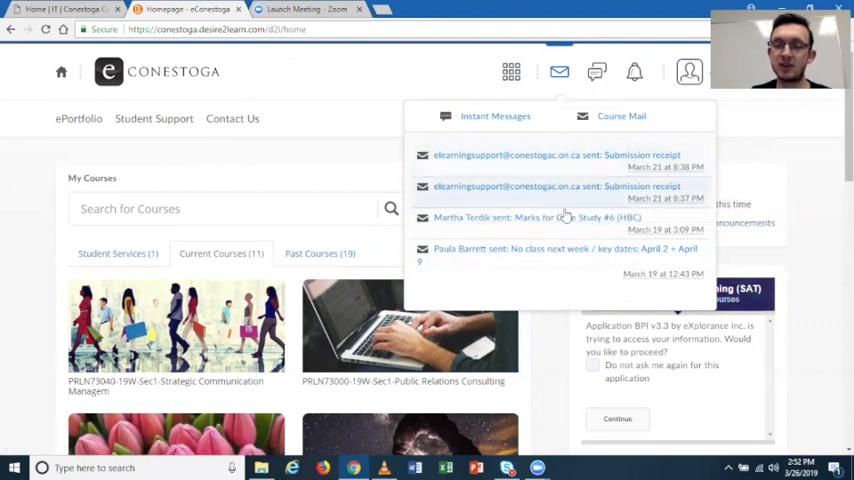
{"action": "mouse_move", "coordinate": [544, 160]}
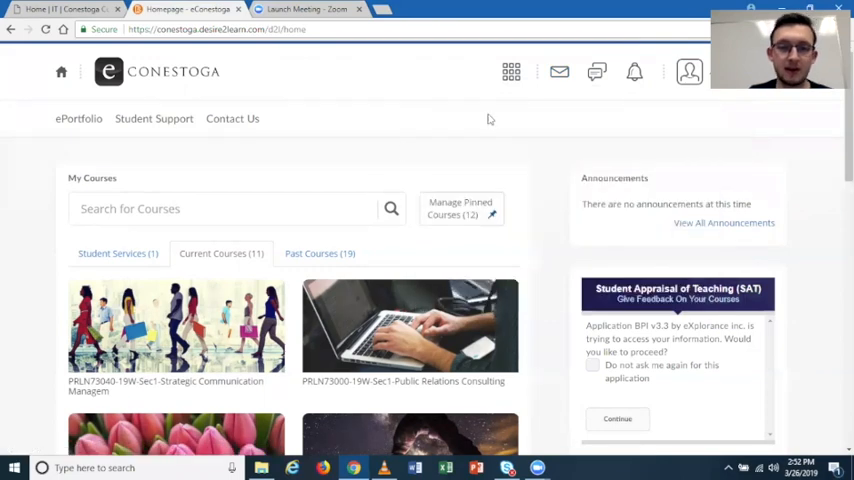
Step: Enter the Strategic Communication course and review its announcements and Grade Snapshot
{"action": "scroll", "scroll_direction": "down", "scroll_amount": 3}
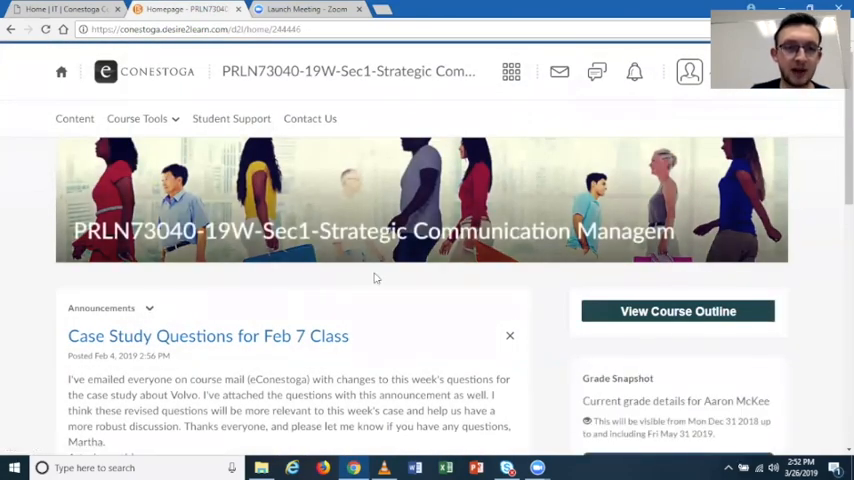
{"action": "mouse_move", "coordinate": [360, 96]}
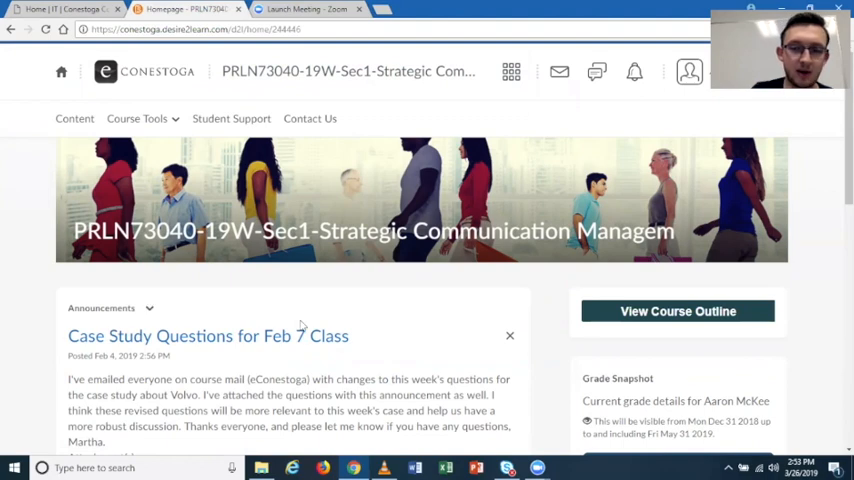
{"action": "scroll", "scroll_direction": "down", "scroll_amount": 3}
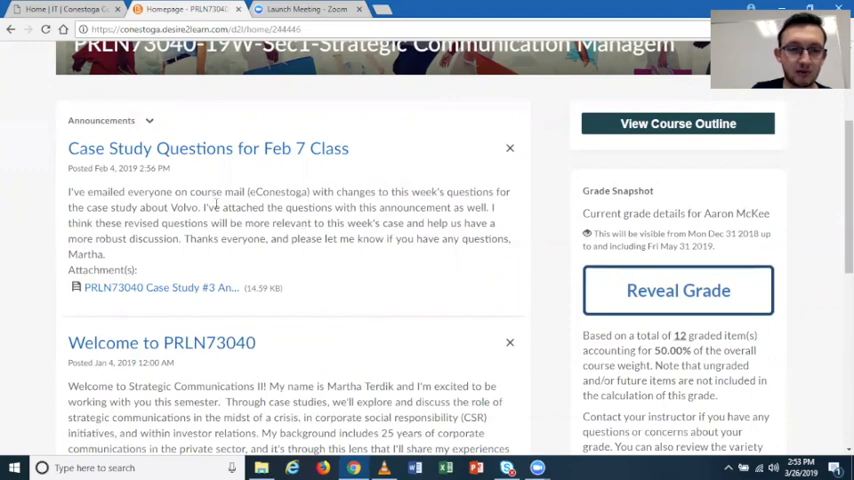
{"action": "scroll", "scroll_direction": "down", "scroll_amount": 3}
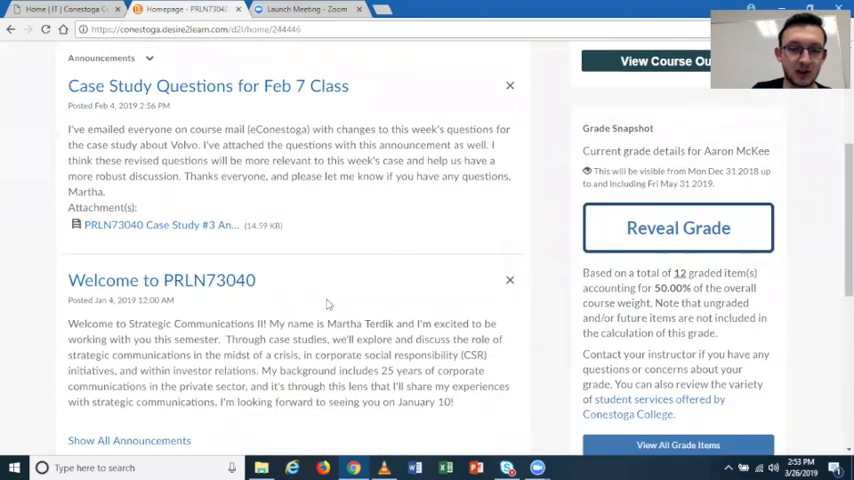
{"action": "left_click", "coordinate": [678, 228]}
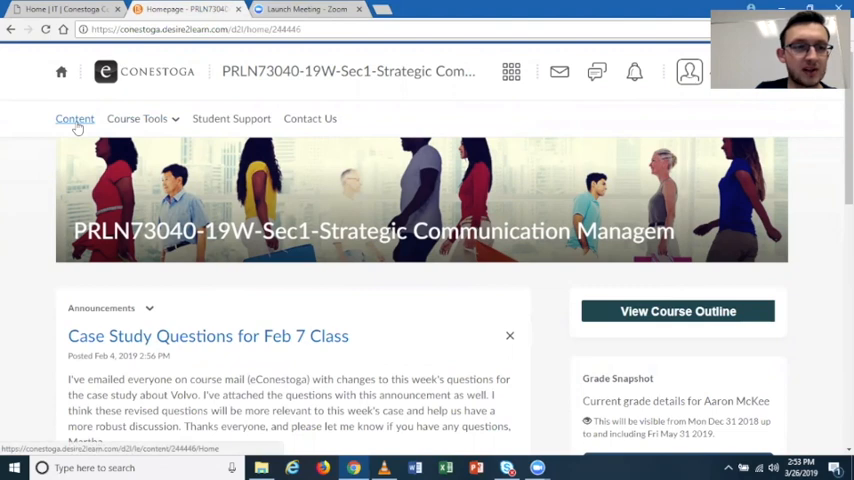
Step: Go to the course Content area and browse its navigation panel
{"action": "left_click", "coordinate": [74, 118]}
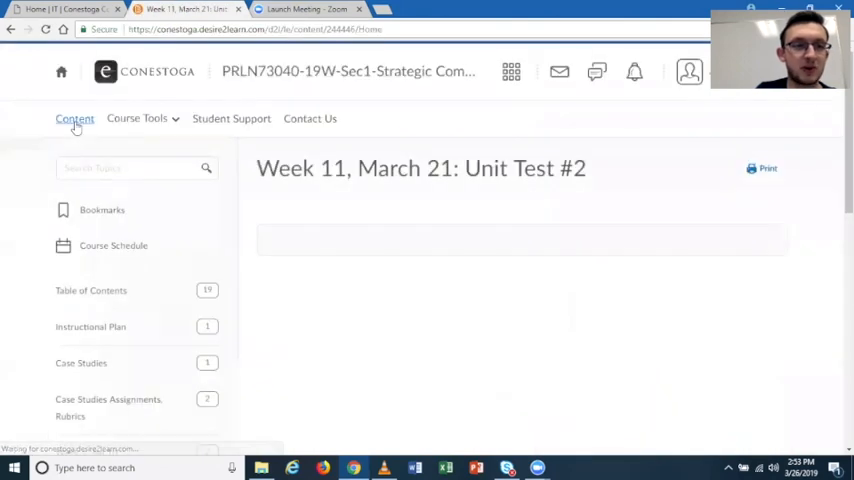
{"action": "left_click", "coordinate": [74, 118]}
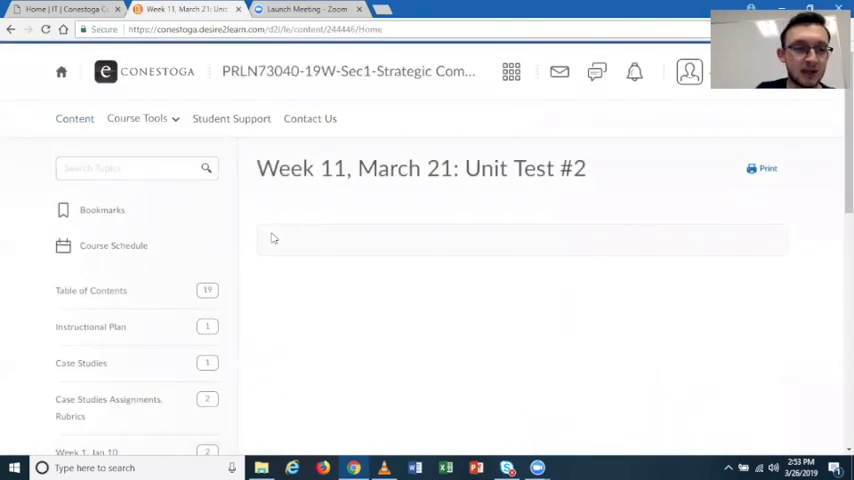
{"action": "scroll", "scroll_direction": "down", "scroll_amount": 3}
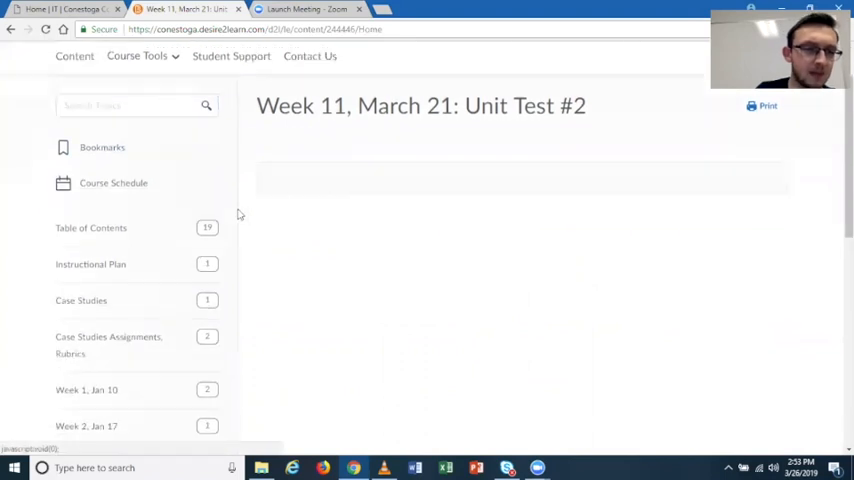
{"action": "scroll", "scroll_direction": "down", "scroll_amount": 3}
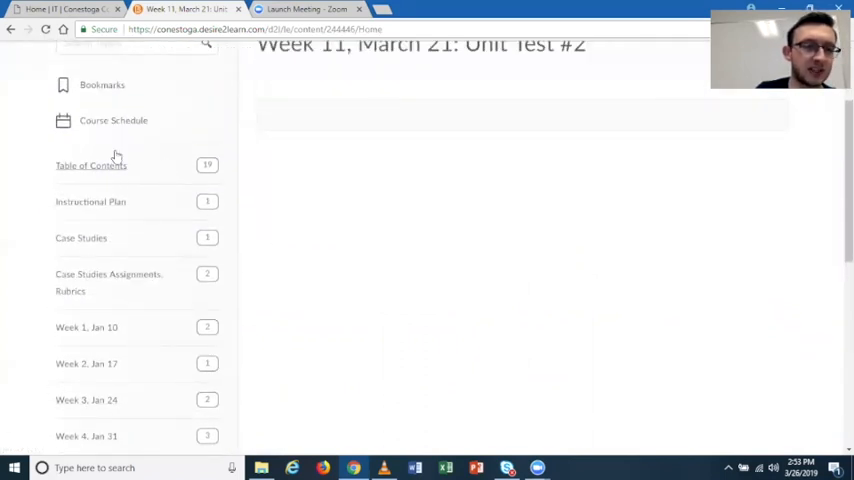
{"action": "scroll", "scroll_direction": "down", "scroll_amount": 3}
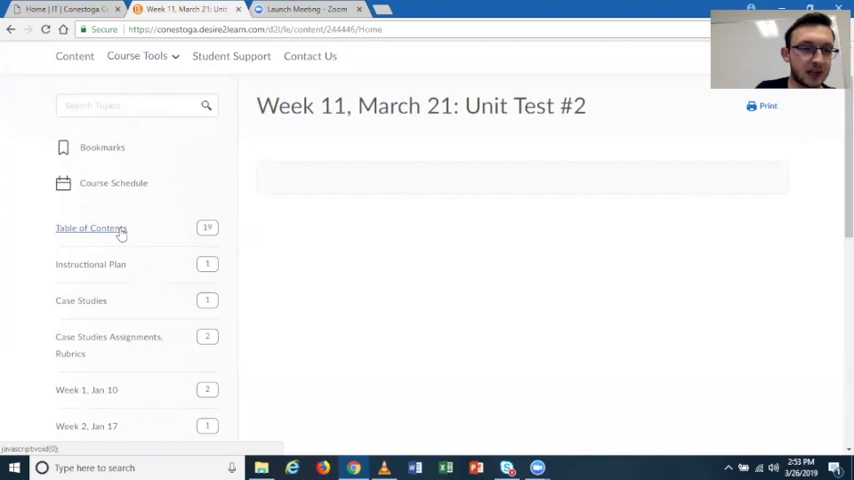
Step: Show the Table of Contents with Instructional Plan and Case Studies, 10 of 29 topics complete
{"action": "left_click", "coordinate": [92, 228]}
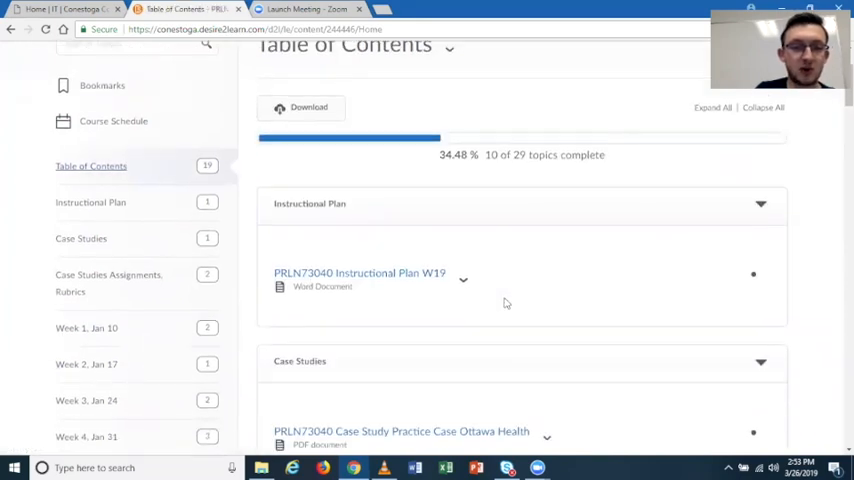
{"action": "mouse_move", "coordinate": [360, 272]}
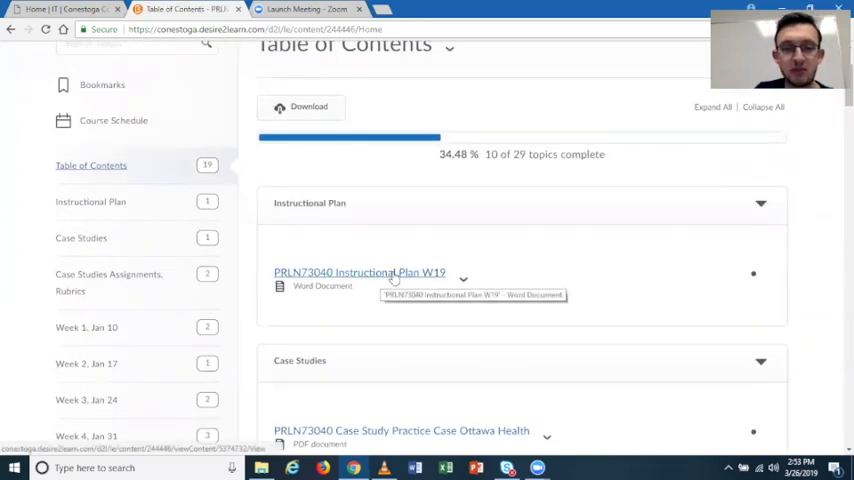
{"action": "scroll", "scroll_direction": "down", "scroll_amount": 3}
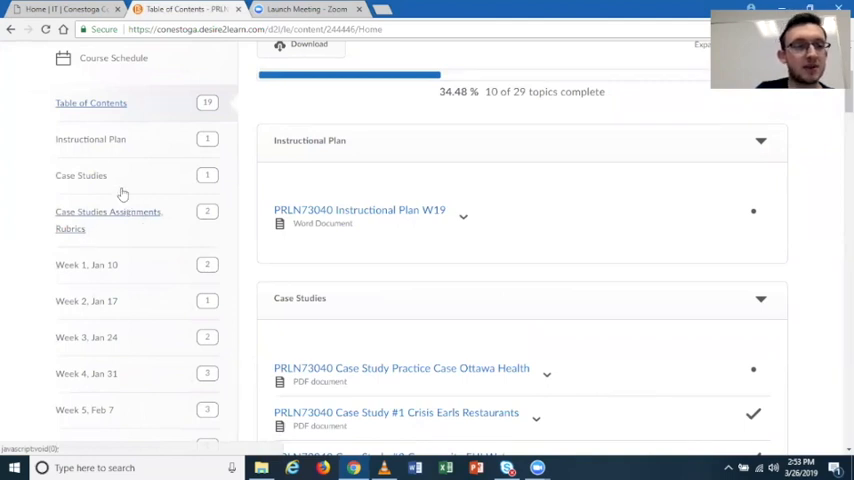
{"action": "scroll", "scroll_direction": "down", "scroll_amount": 3}
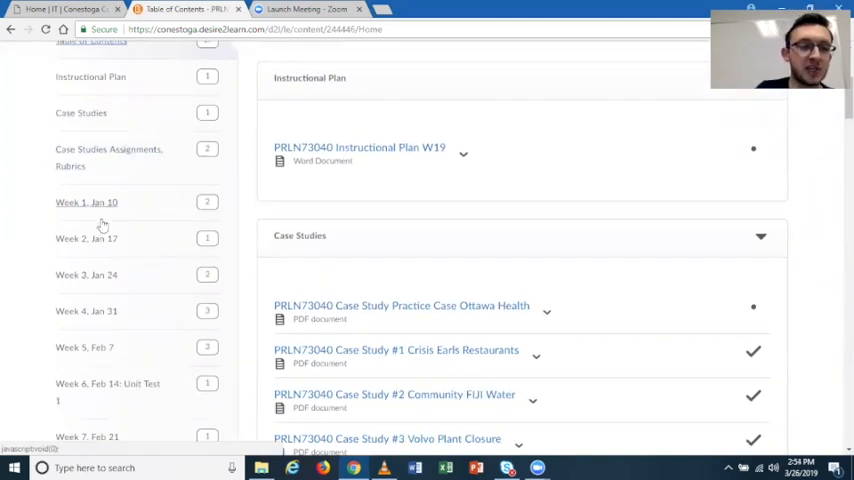
{"action": "scroll", "scroll_direction": "down", "scroll_amount": 3}
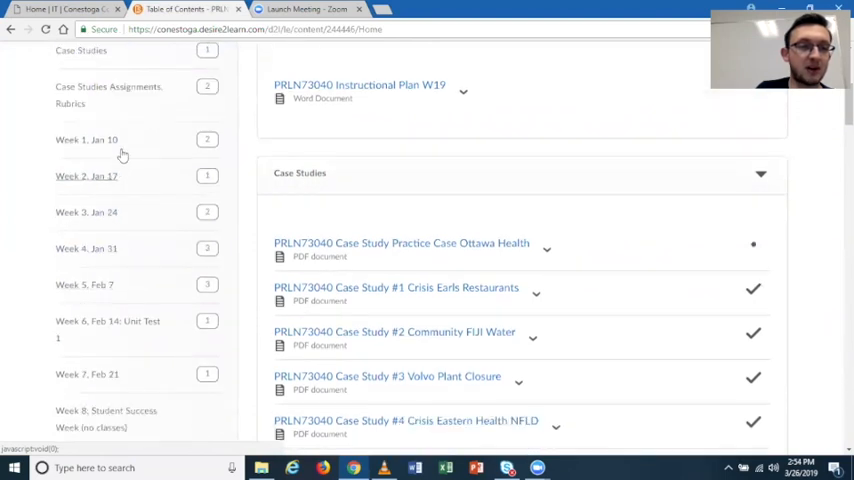
Step: View the Week 1, Jan 10 module, then Week 2, Jan 17 with its Stakeholders case study PDF
{"action": "left_click", "coordinate": [86, 140]}
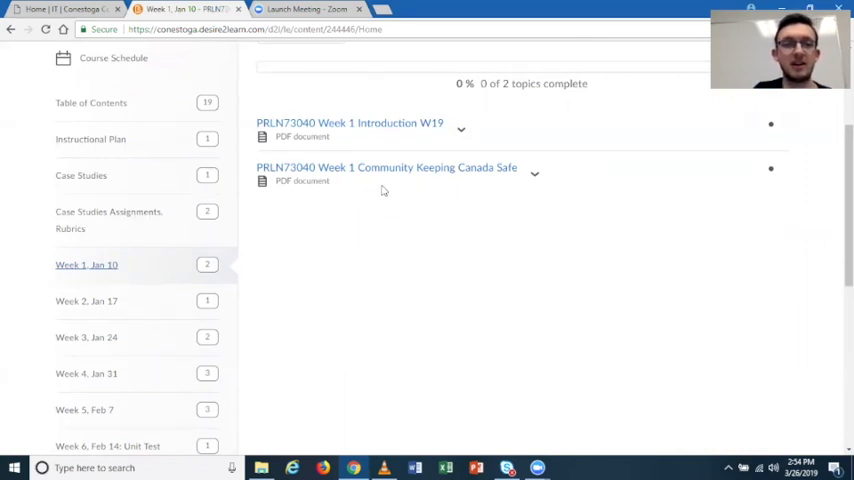
{"action": "mouse_move", "coordinate": [398, 186]}
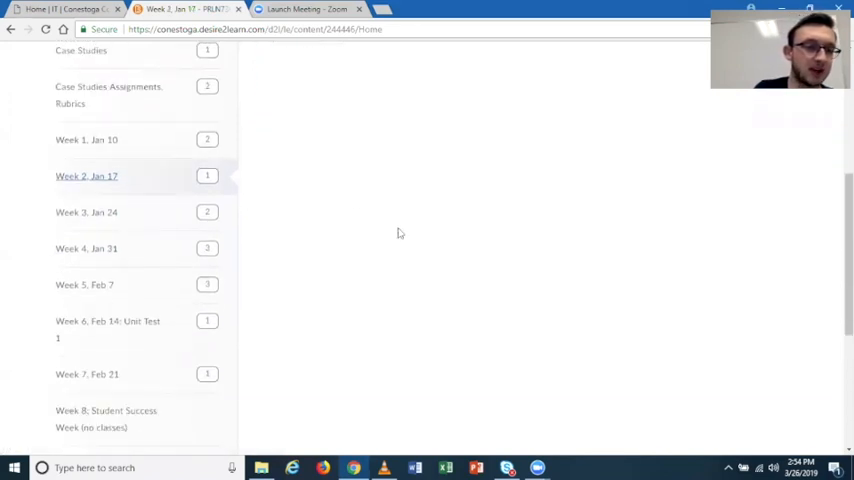
{"action": "scroll", "scroll_direction": "down", "scroll_amount": 3}
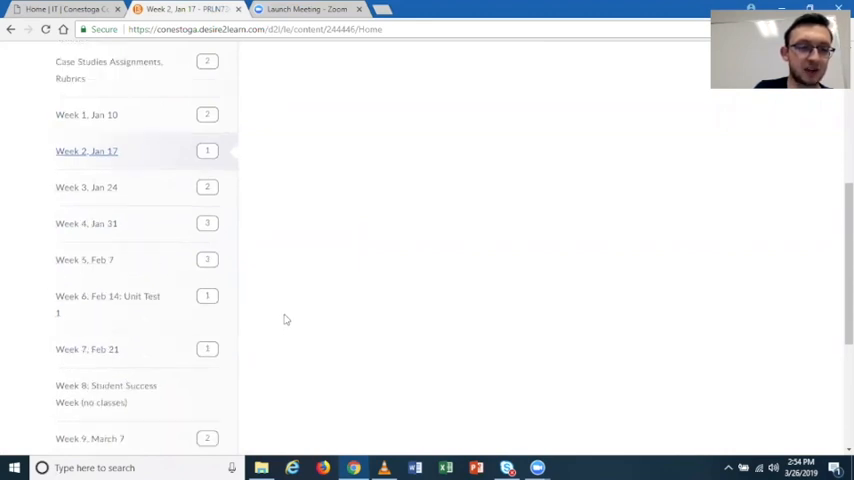
{"action": "left_click", "coordinate": [86, 150]}
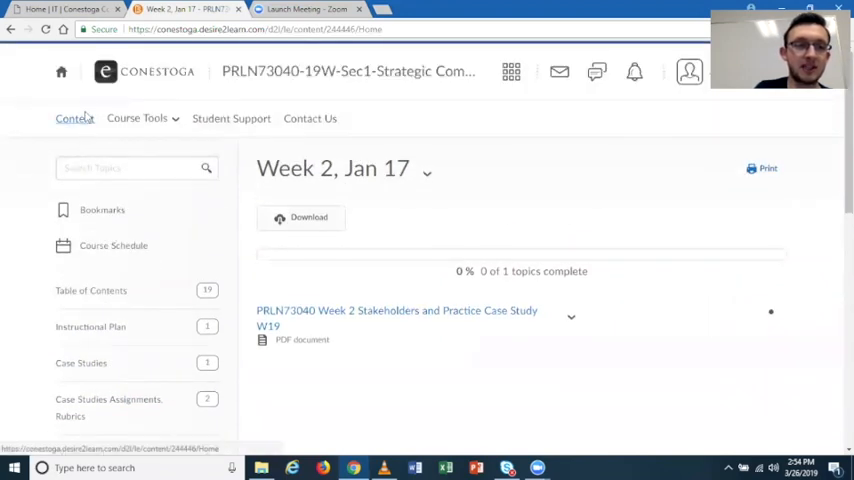
{"action": "mouse_move", "coordinate": [76, 122]}
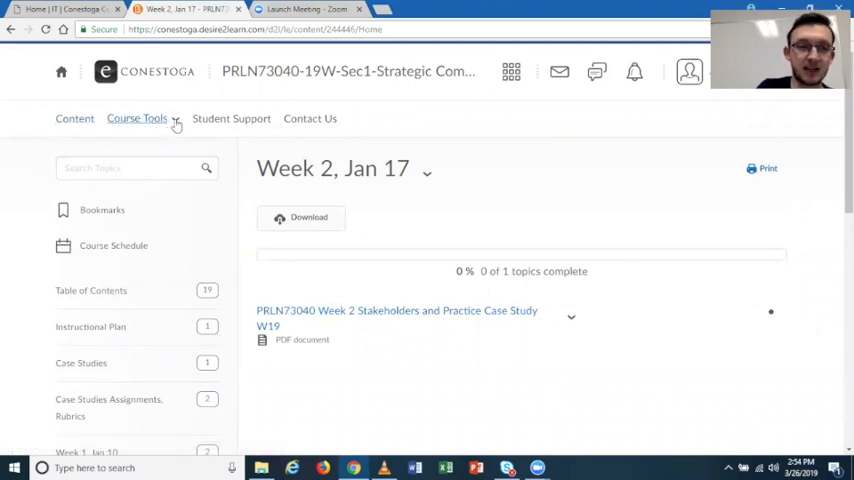
Step: Go to the Assignments page via Course Tools, listing Case Studies submissions and scores
{"action": "left_click", "coordinate": [136, 118]}
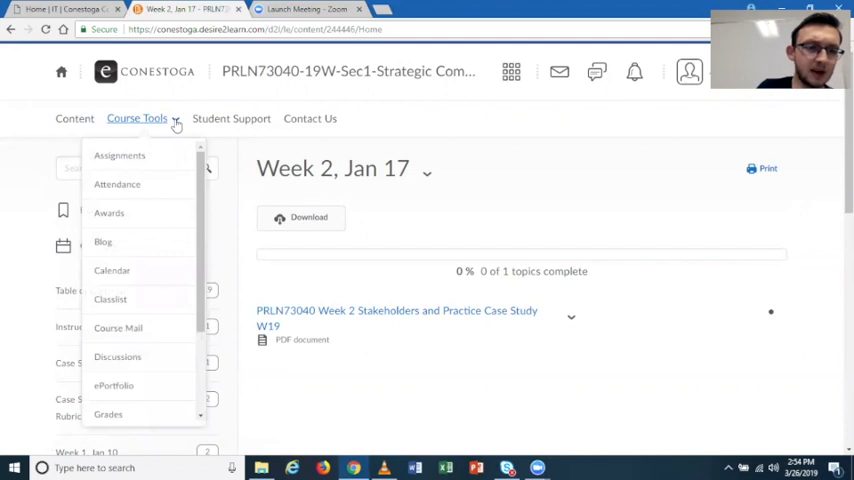
{"action": "mouse_move", "coordinate": [118, 156]}
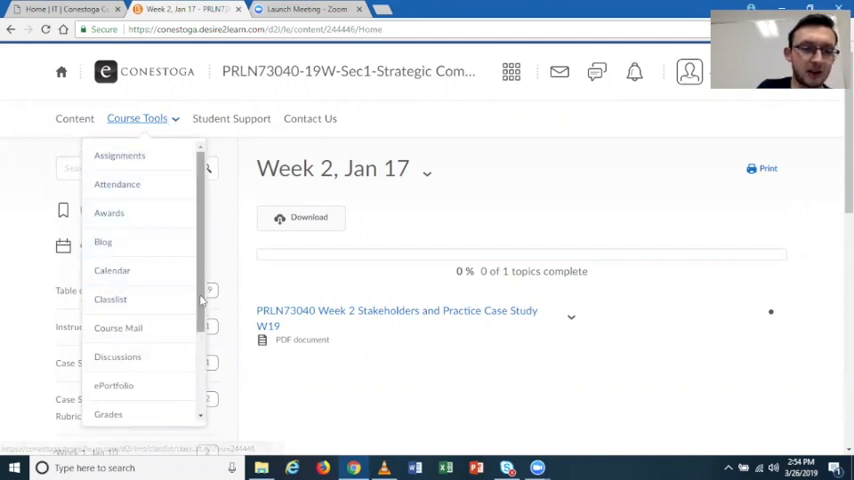
{"action": "scroll", "scroll_direction": "down", "scroll_amount": 3}
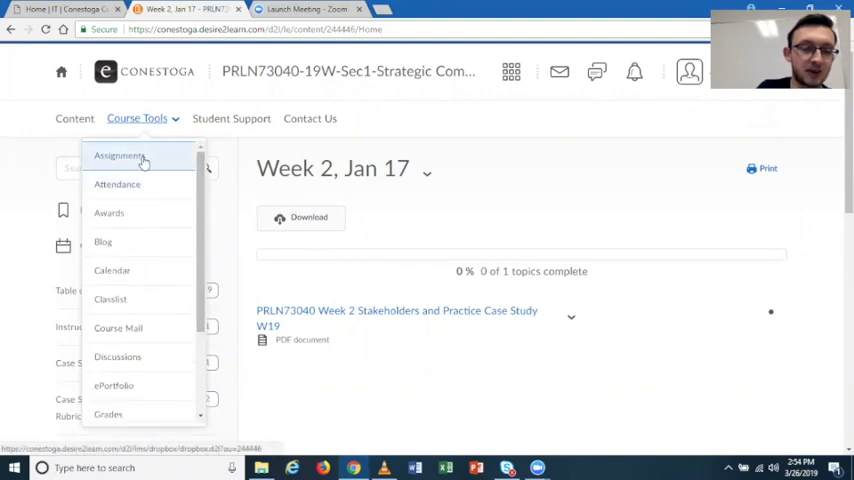
{"action": "left_click", "coordinate": [118, 156]}
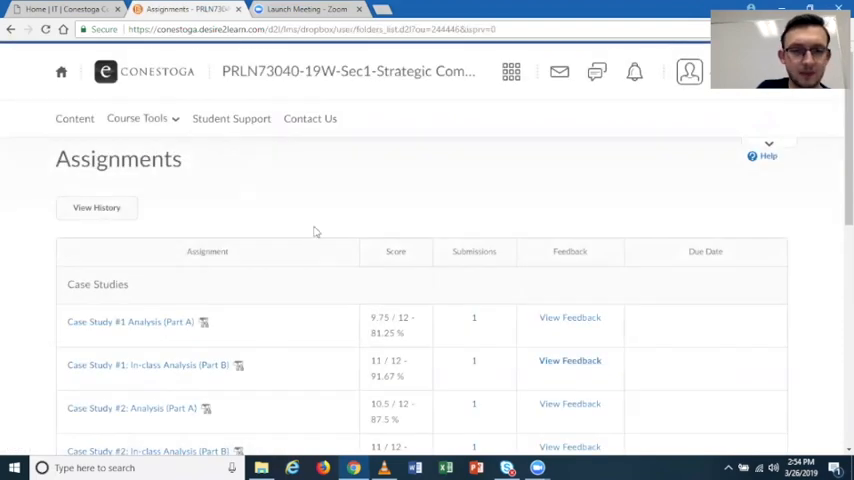
Step: Select Case Study #1 Analysis (Part A), scored 9.75 of 12, from the Assignments list
{"action": "scroll", "scroll_direction": "down", "scroll_amount": 3}
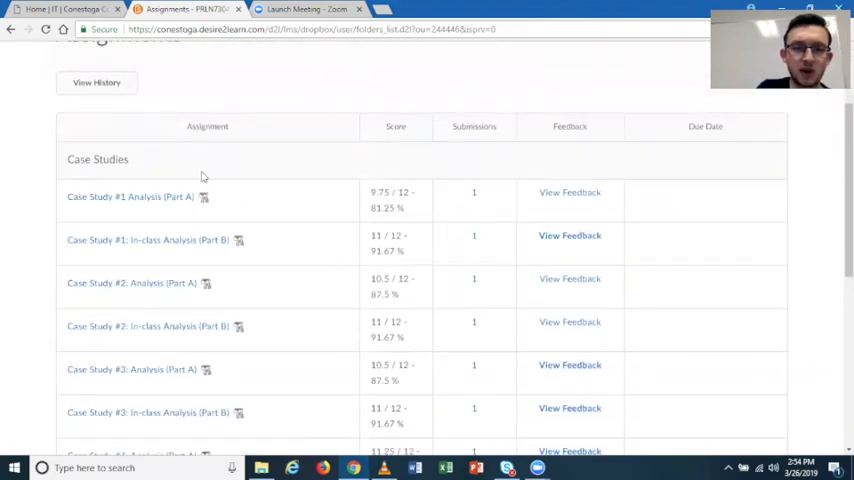
{"action": "mouse_move", "coordinate": [416, 156]}
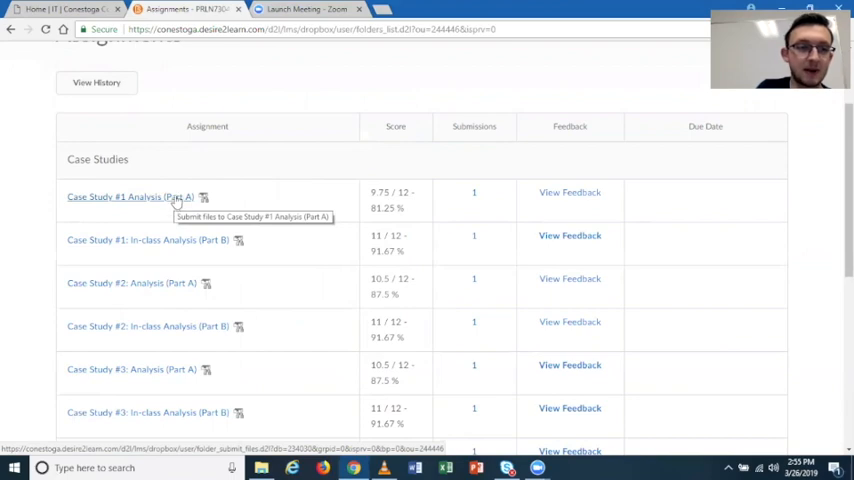
{"action": "left_click", "coordinate": [130, 196]}
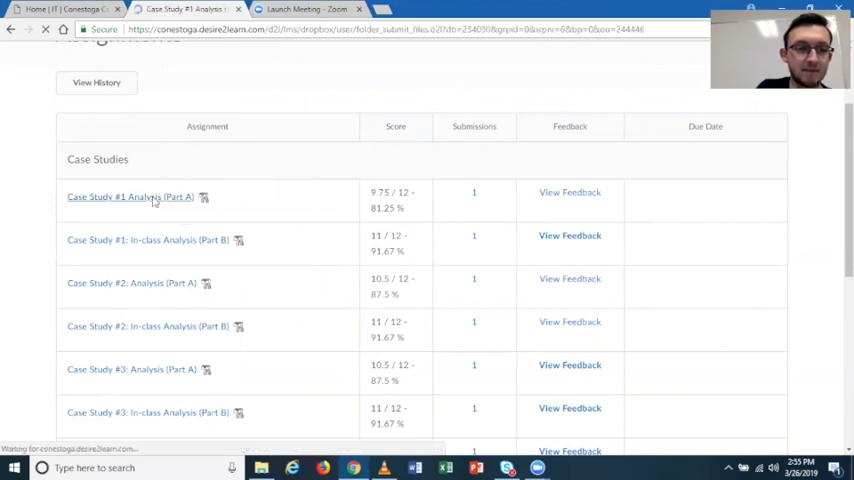
Step: Review the Part A submission page with its Originality Check and rubric
{"action": "left_click", "coordinate": [132, 196]}
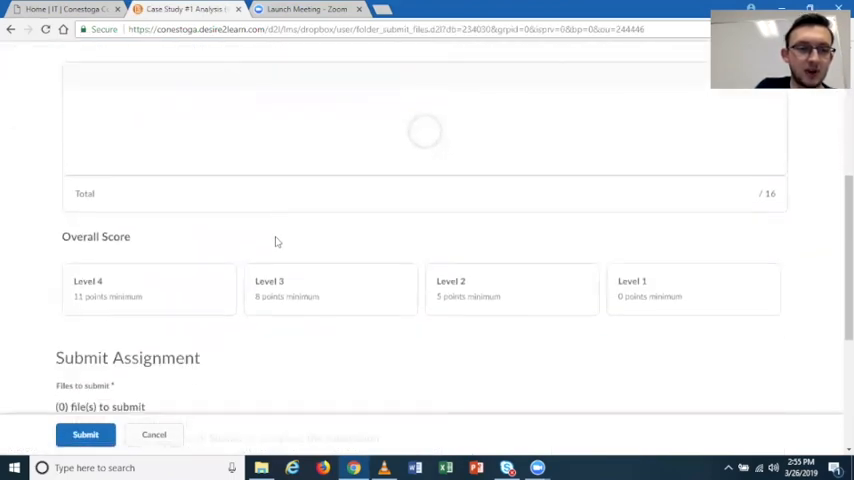
{"action": "scroll", "scroll_direction": "down", "scroll_amount": 3}
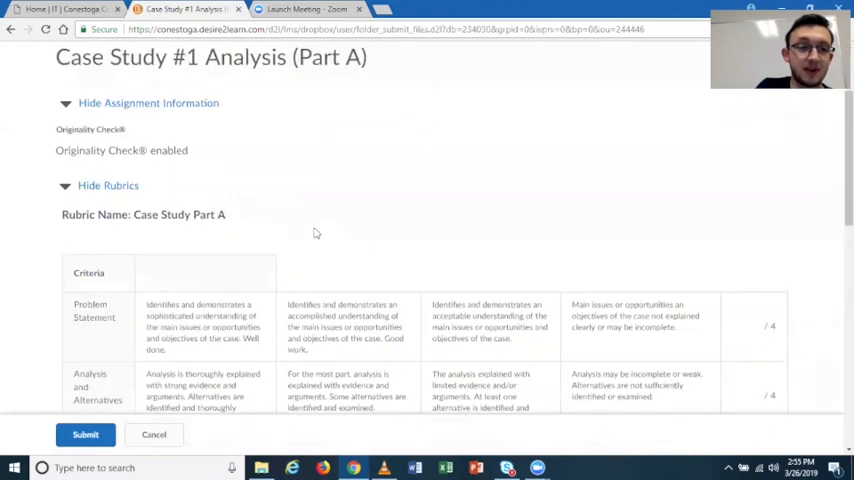
{"action": "left_click", "coordinate": [136, 118]}
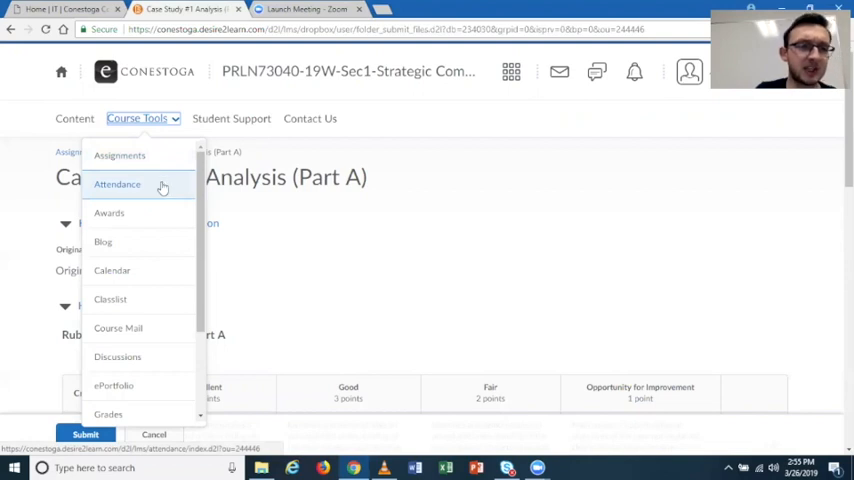
{"action": "mouse_move", "coordinate": [112, 270]}
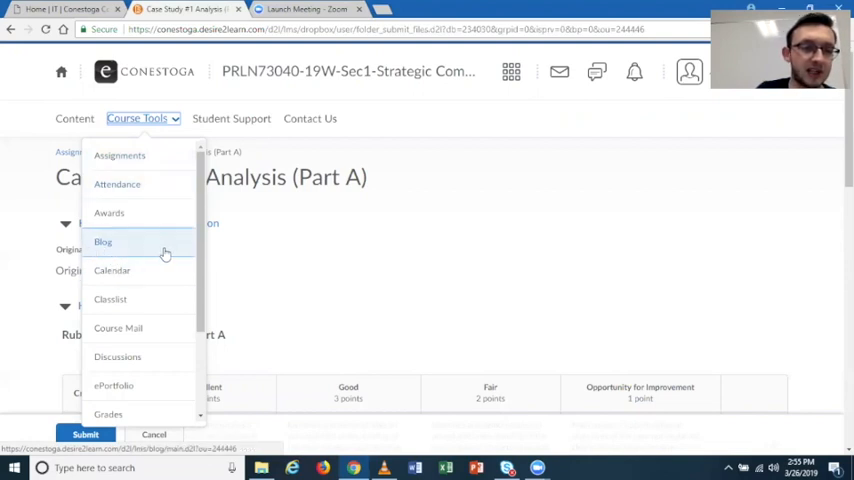
Step: Go to the Grades page showing a final calculated grade of 43.32 out of 100
{"action": "scroll", "scroll_direction": "down", "scroll_amount": 3}
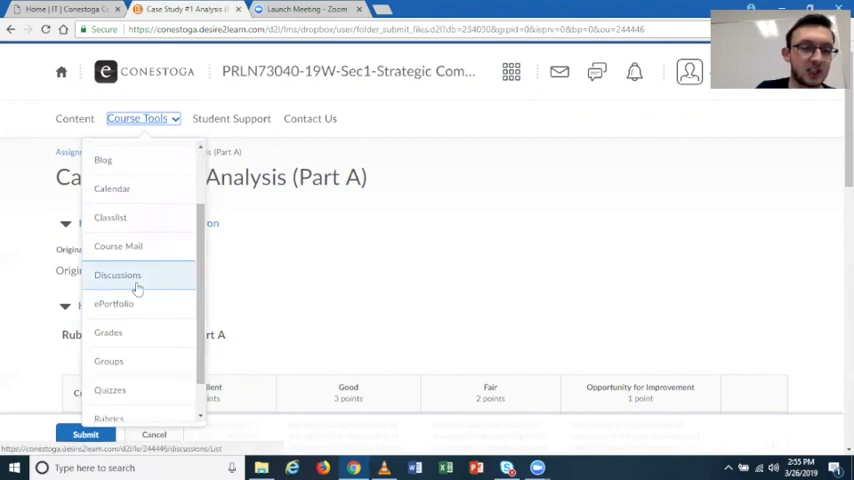
{"action": "mouse_move", "coordinate": [168, 280]}
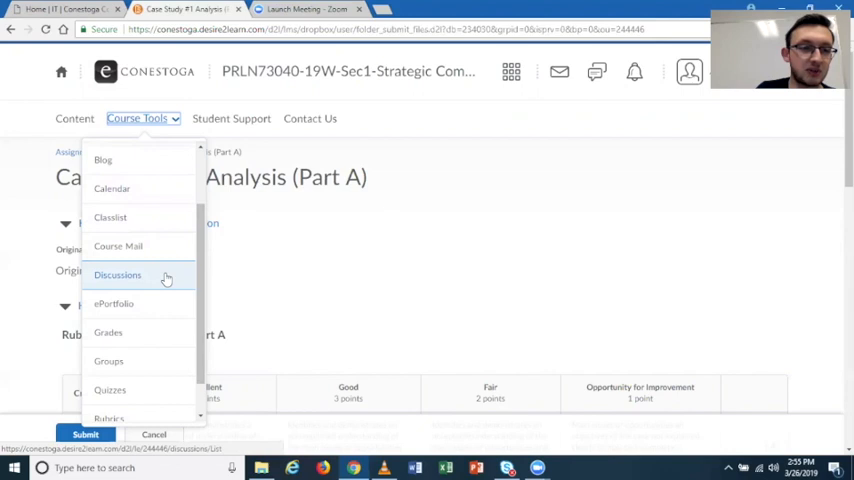
{"action": "mouse_move", "coordinate": [168, 276]}
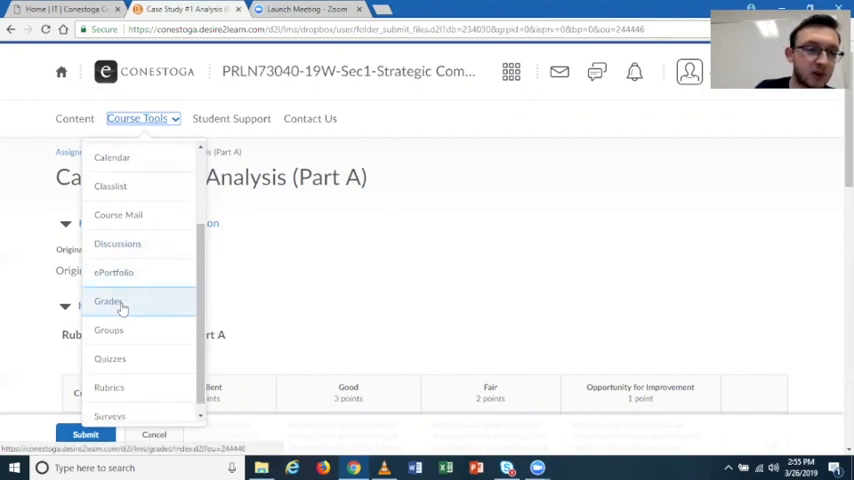
{"action": "left_click", "coordinate": [108, 300]}
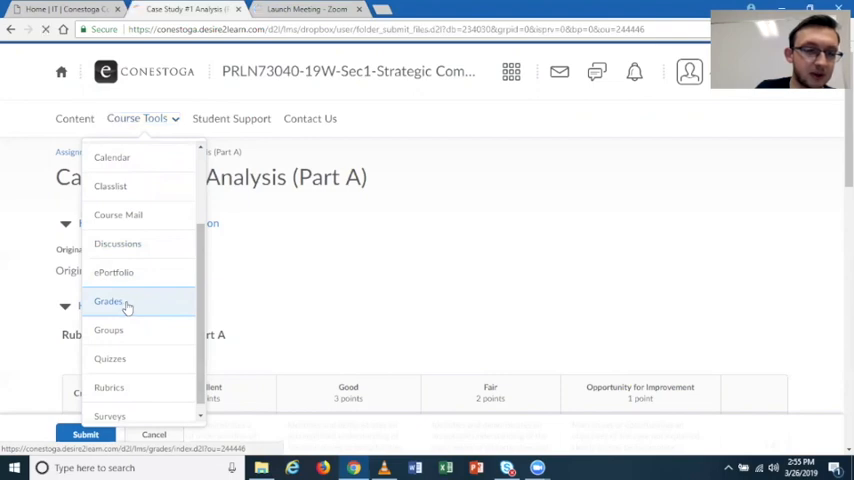
{"action": "left_click", "coordinate": [108, 300]}
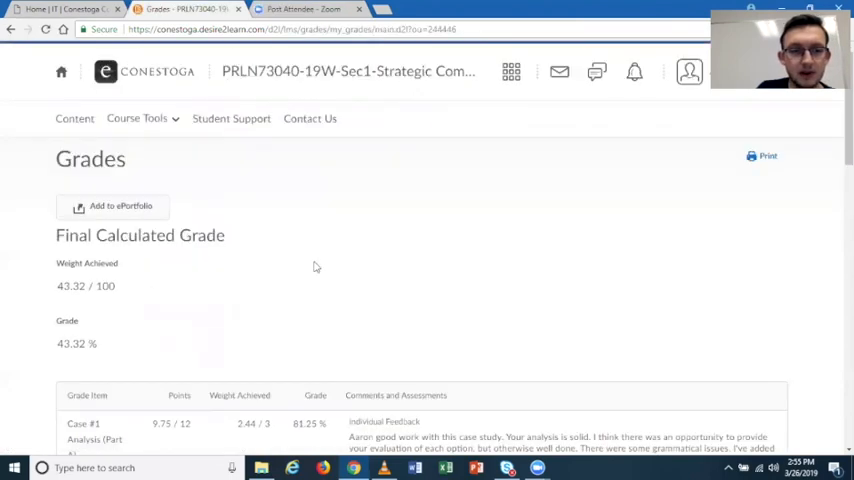
{"action": "scroll", "scroll_direction": "down", "scroll_amount": 3}
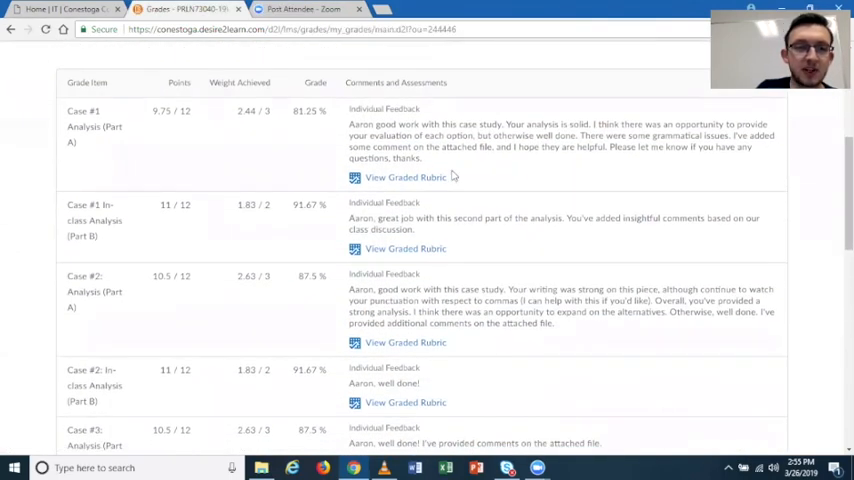
{"action": "mouse_move", "coordinate": [572, 108]}
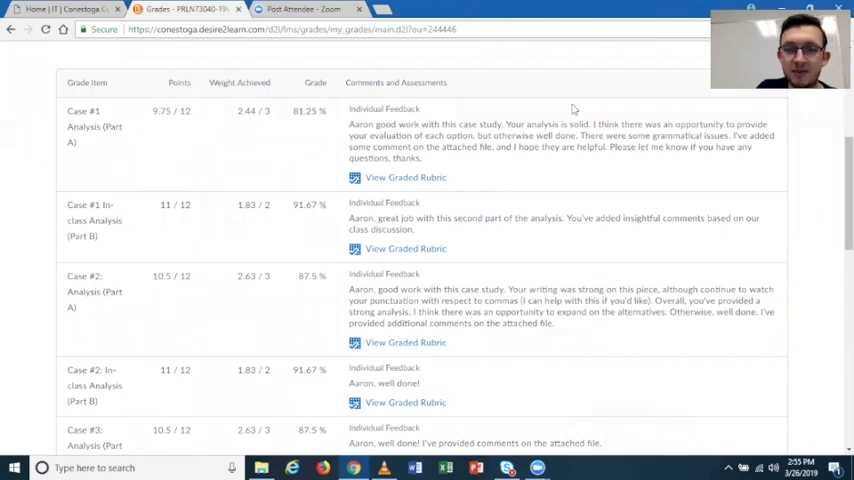
{"action": "mouse_move", "coordinate": [316, 136]}
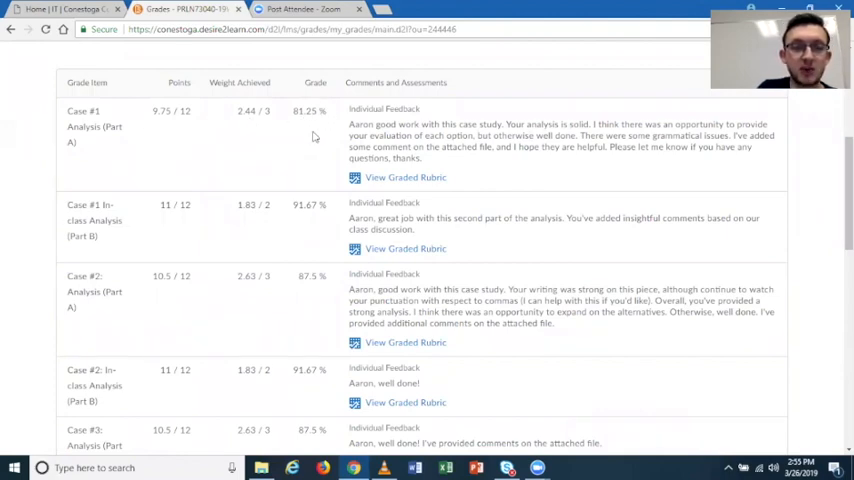
{"action": "mouse_move", "coordinate": [240, 122]}
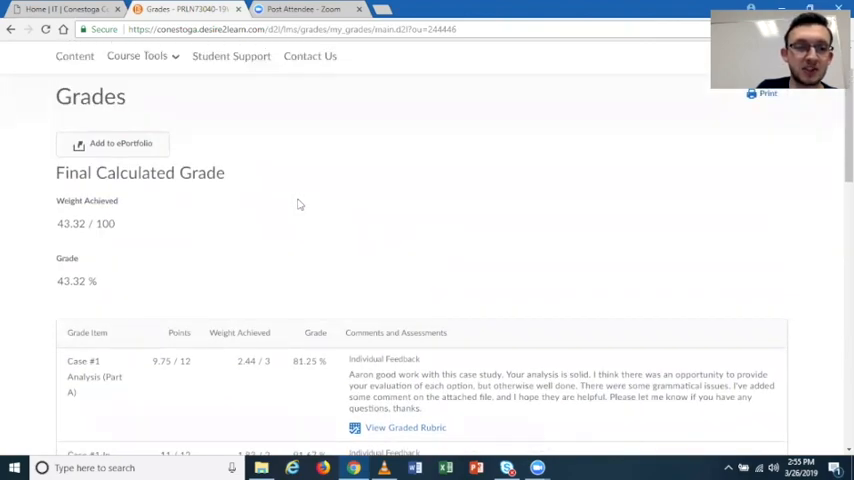
{"action": "scroll", "scroll_direction": "down", "scroll_amount": 3}
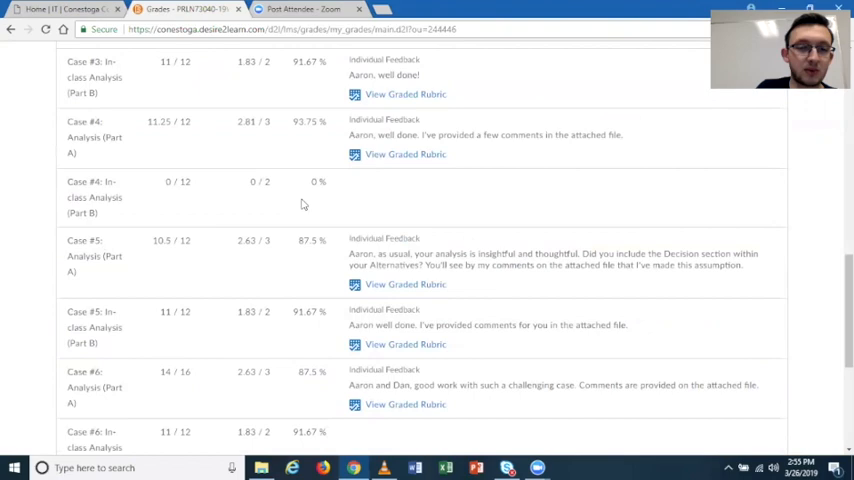
{"action": "scroll", "scroll_direction": "up", "scroll_amount": 3}
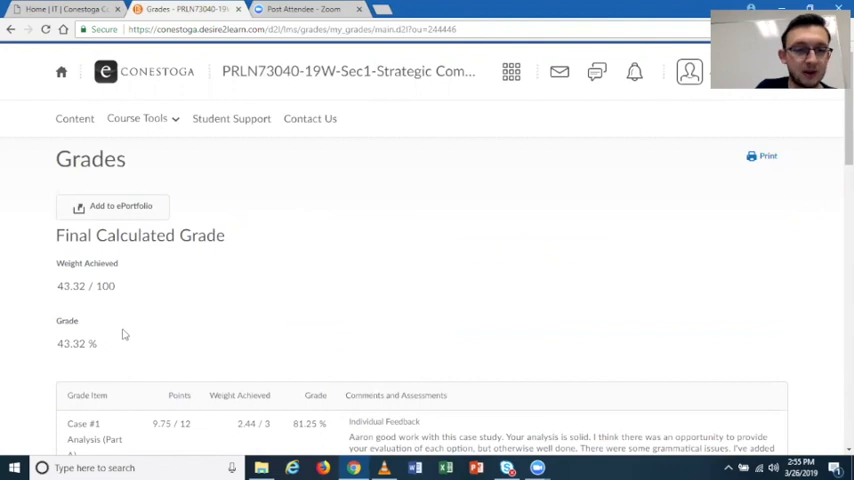
{"action": "scroll", "scroll_direction": "down", "scroll_amount": 3}
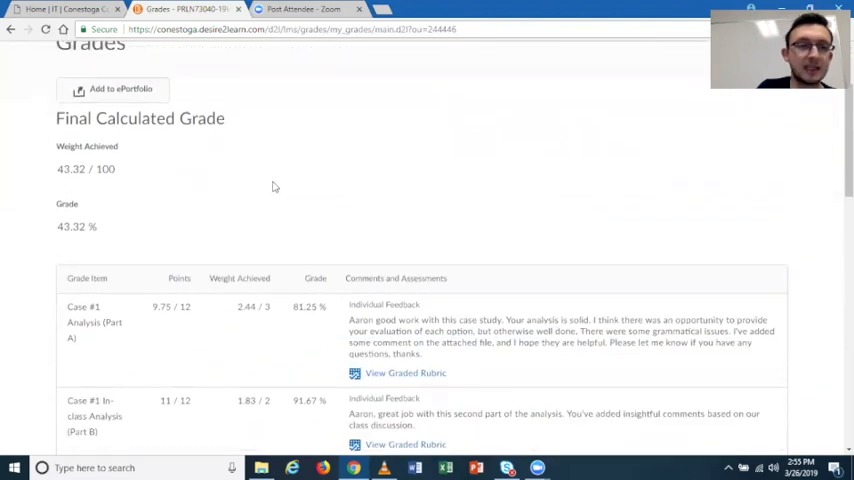
Step: Go to the Quiz List via Course Tools, showing Course Pulse Check and past Unit Tests
{"action": "left_click", "coordinate": [140, 118]}
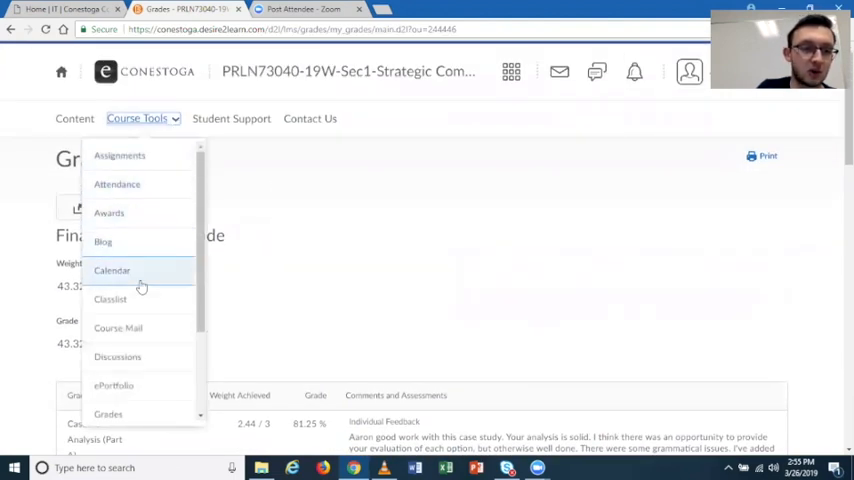
{"action": "scroll", "scroll_direction": "down", "scroll_amount": 3}
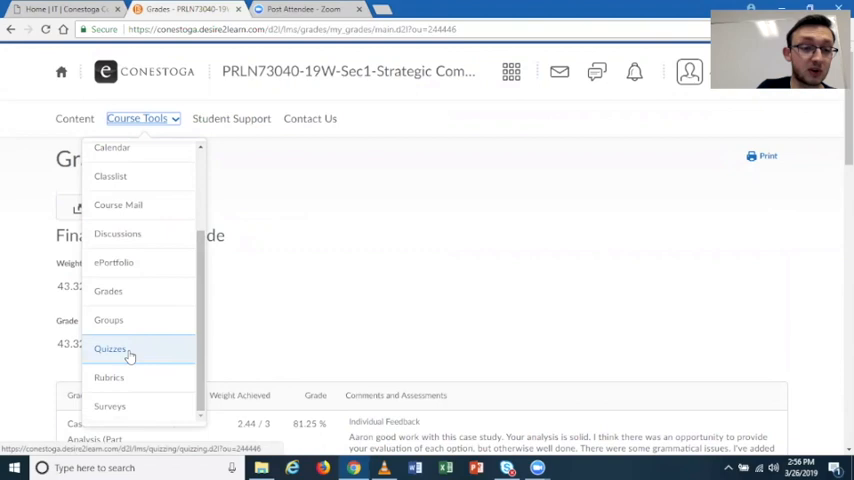
{"action": "left_click", "coordinate": [110, 348]}
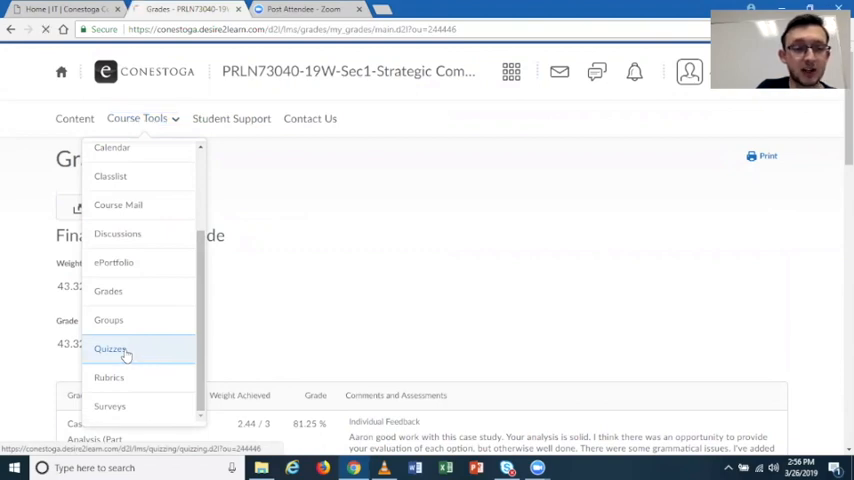
{"action": "left_click", "coordinate": [110, 348]}
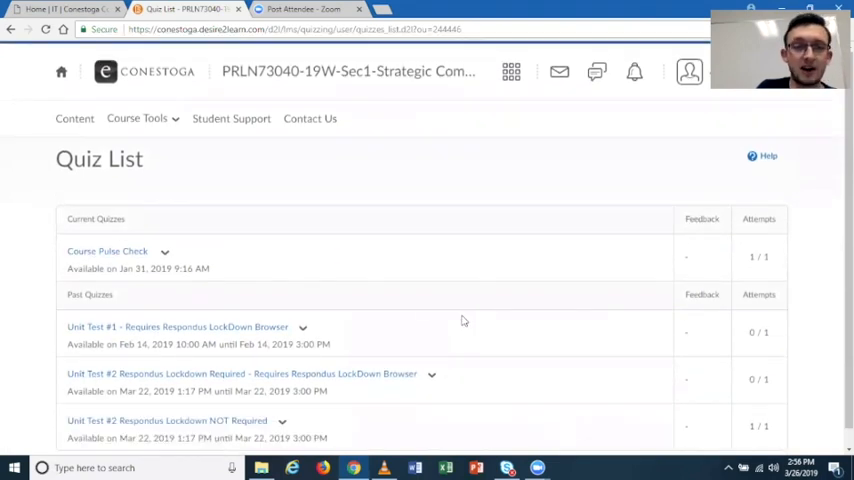
{"action": "mouse_move", "coordinate": [116, 372]}
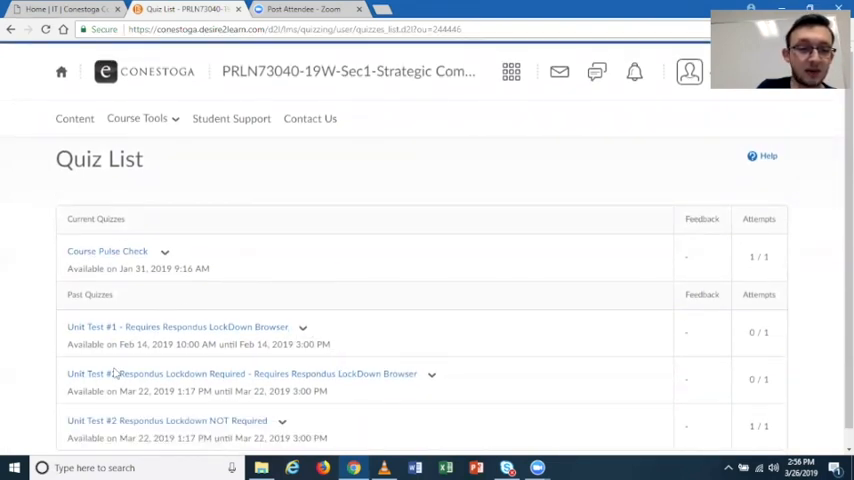
{"action": "mouse_move", "coordinate": [176, 322]}
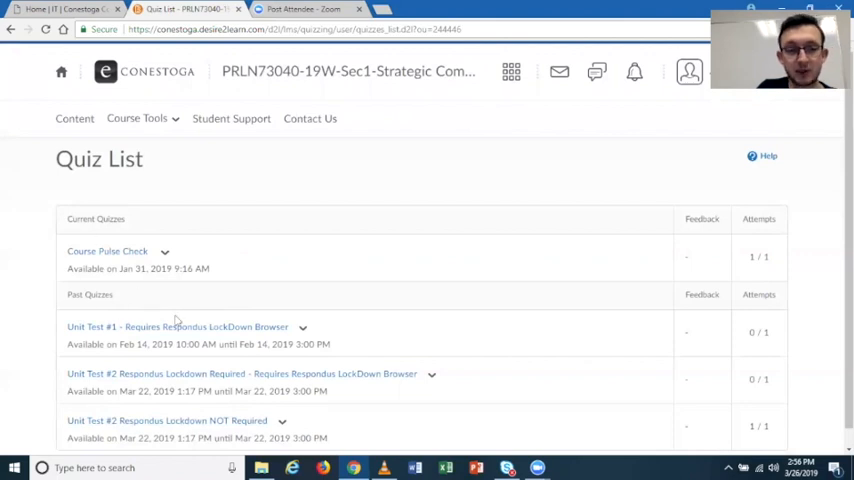
{"action": "mouse_move", "coordinate": [176, 328]}
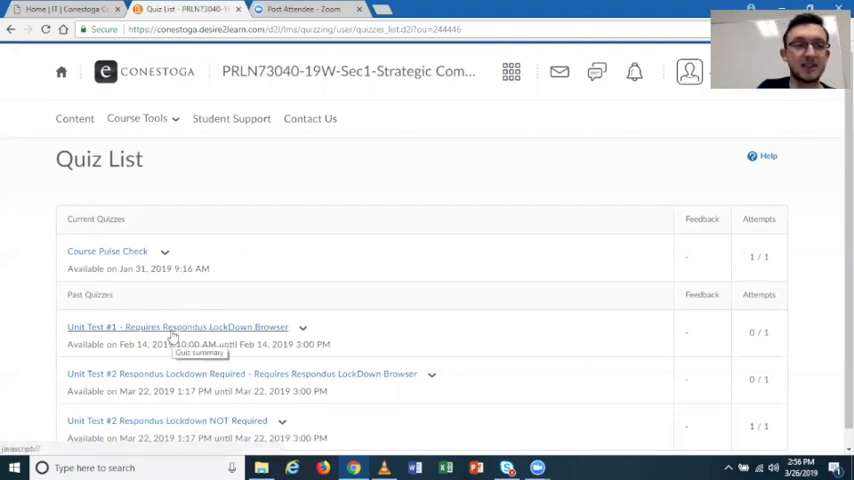
{"action": "mouse_move", "coordinate": [136, 118]}
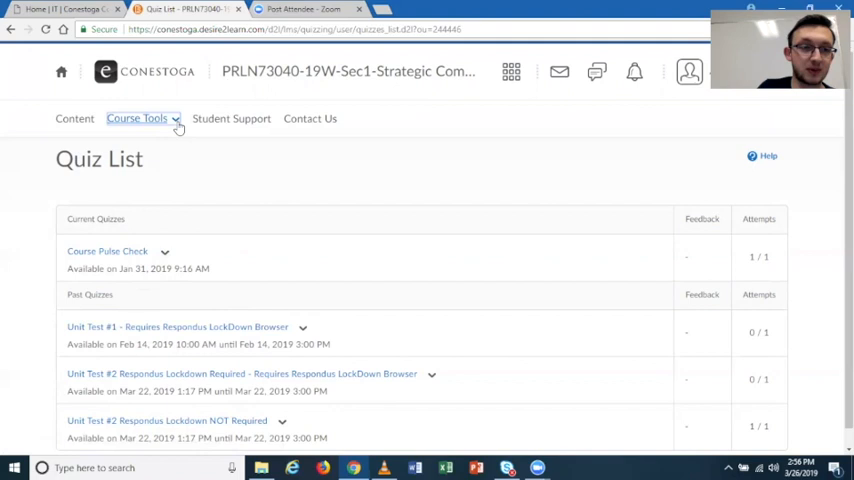
Step: Reopen the Course Tools dropdown from the Quiz List page
{"action": "left_click", "coordinate": [140, 118]}
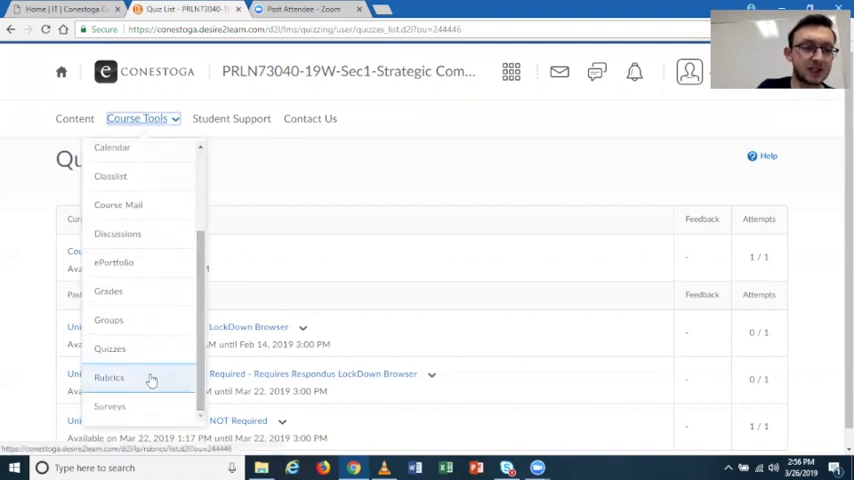
Step: Show the Rubrics page and review the published case study rubrics scored by points
{"action": "left_click", "coordinate": [108, 378]}
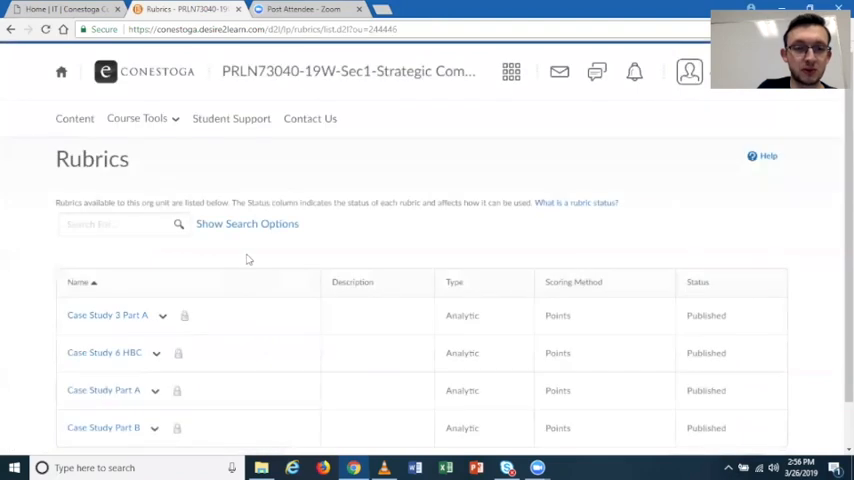
{"action": "scroll", "scroll_direction": "down", "scroll_amount": 3}
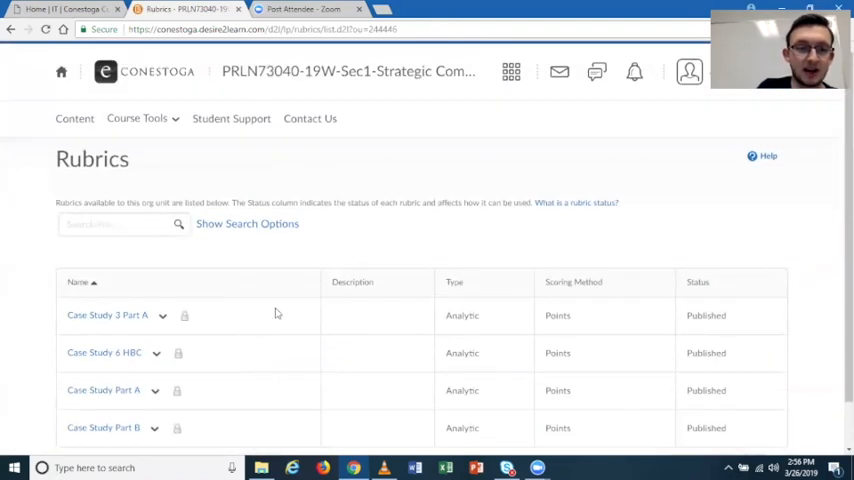
{"action": "scroll", "scroll_direction": "down", "scroll_amount": 3}
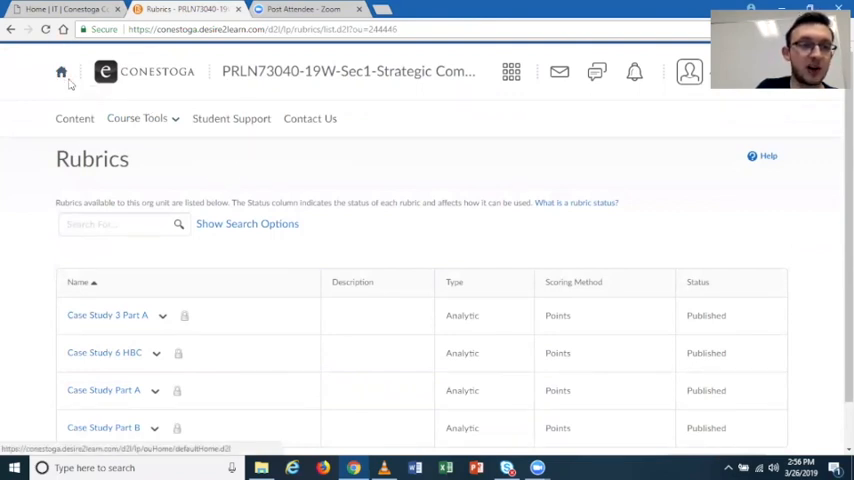
{"action": "left_click", "coordinate": [60, 72]}
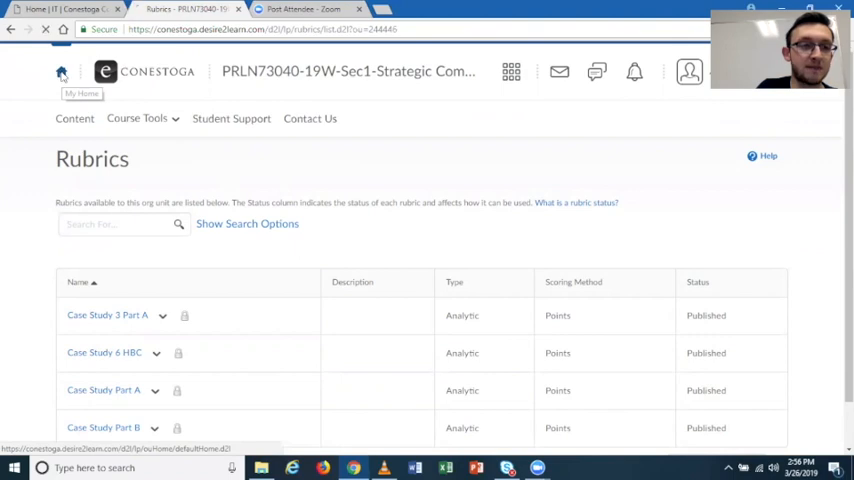
Step: Return to the portal homepage and scroll through My Courses and Announcements
{"action": "left_click", "coordinate": [60, 72]}
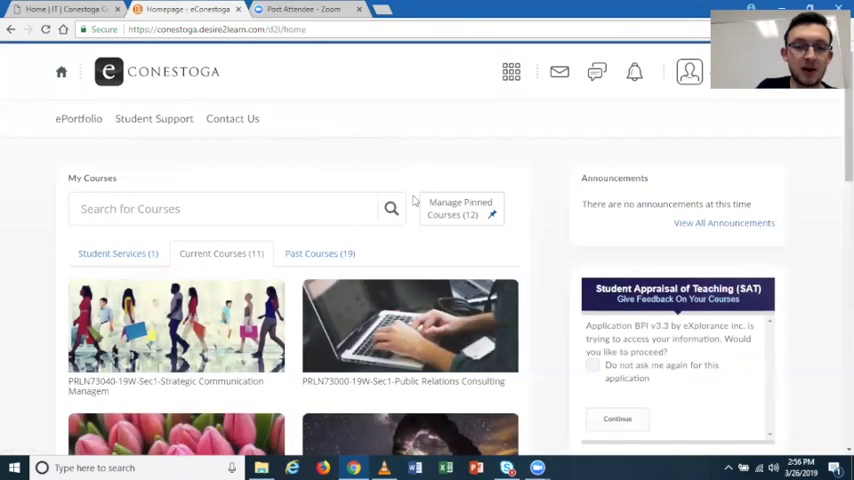
{"action": "scroll", "scroll_direction": "down", "scroll_amount": 3}
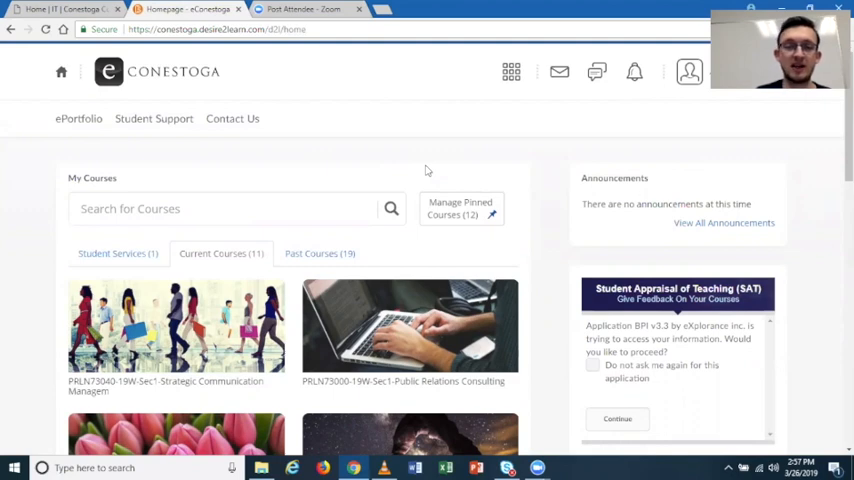
{"action": "mouse_move", "coordinate": [344, 194]}
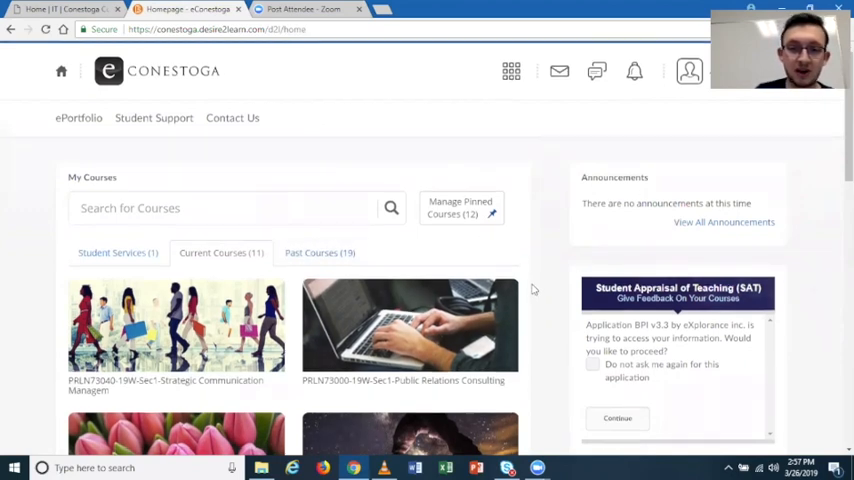
{"action": "scroll", "scroll_direction": "down", "scroll_amount": 3}
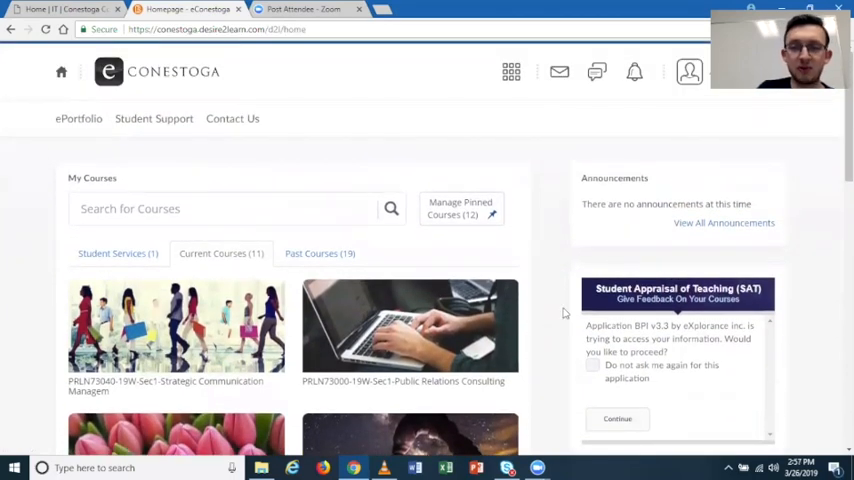
{"action": "mouse_move", "coordinate": [524, 286]}
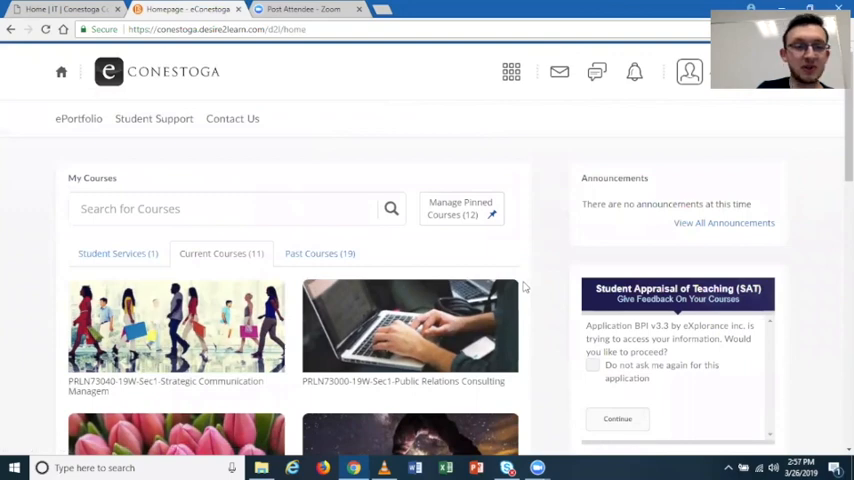
{"action": "mouse_move", "coordinate": [528, 296]}
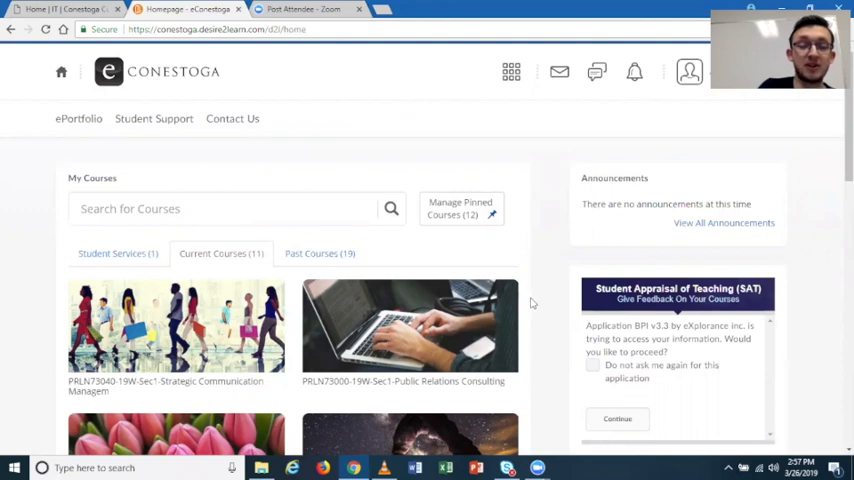
{"action": "mouse_move", "coordinate": [518, 272]}
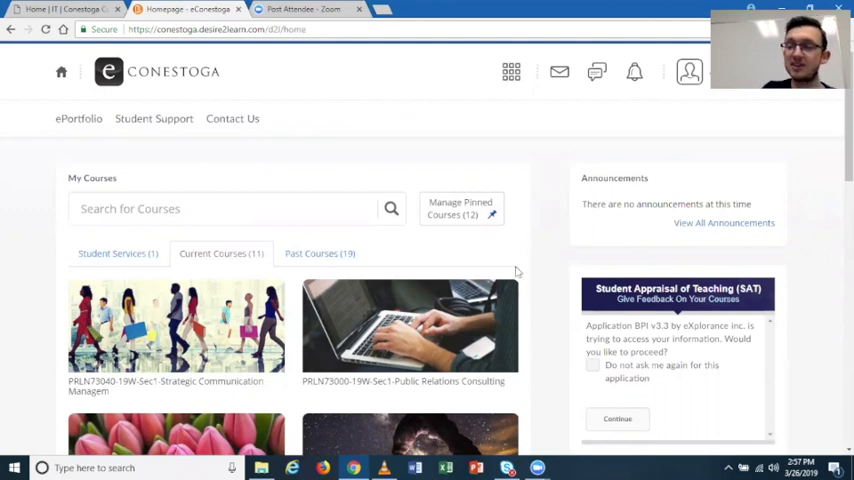